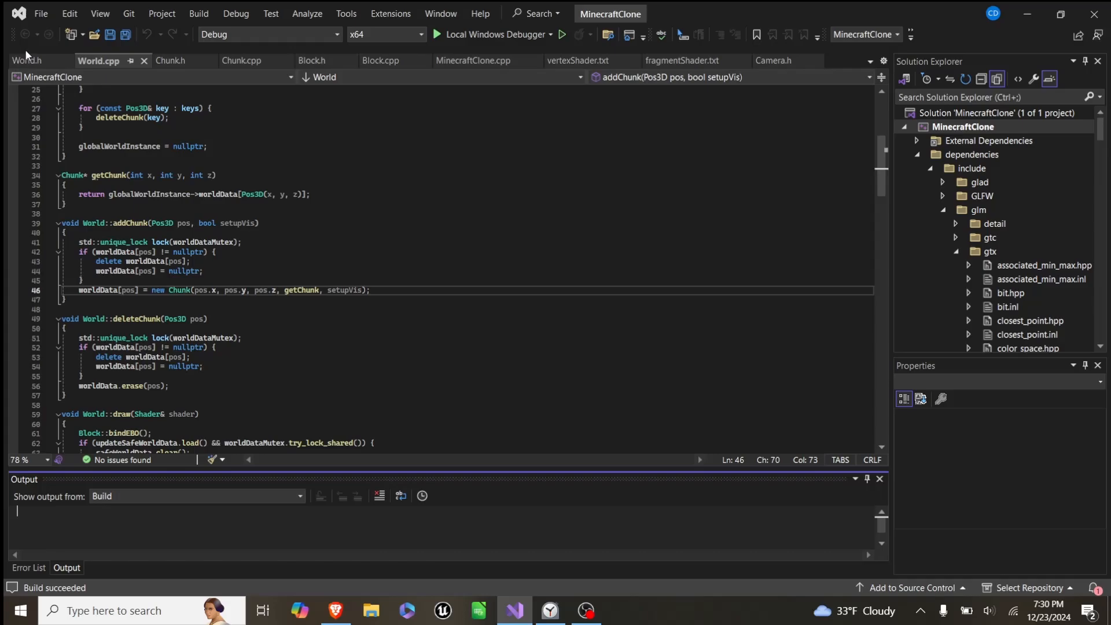
- Review World.cpp's meshThread variable and the code around it
scroll("down", 3)
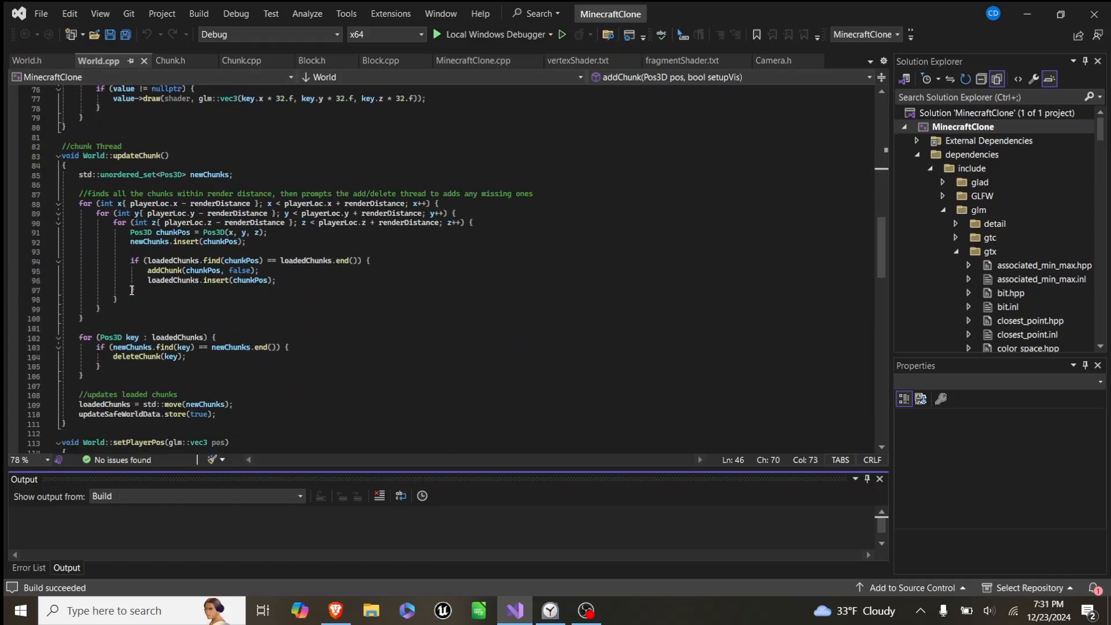
scroll("down", 3)
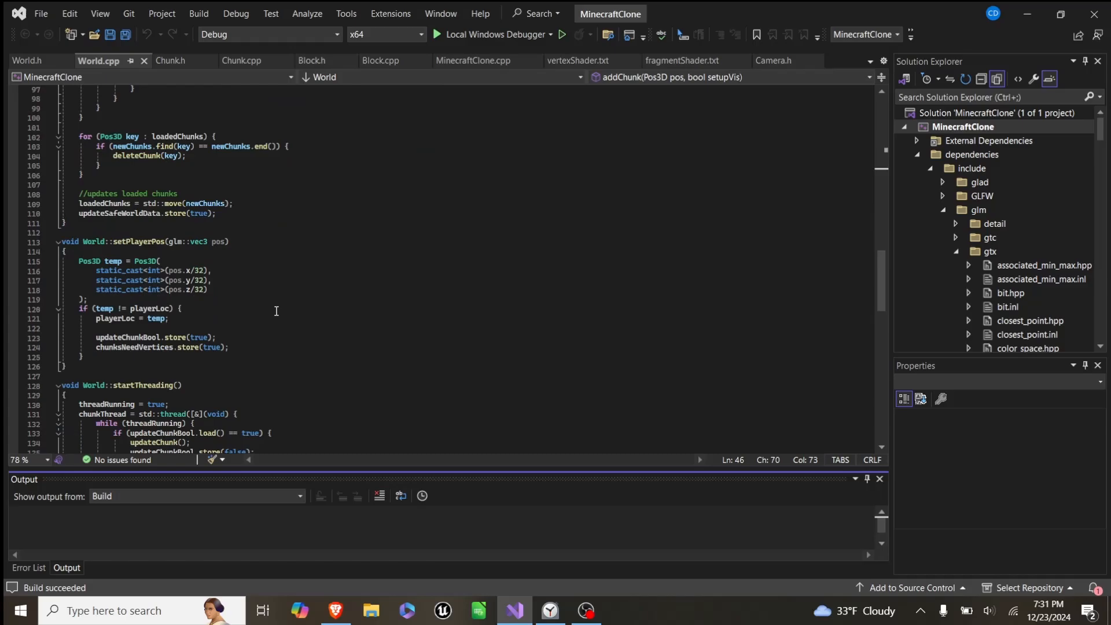
scroll("down", 3)
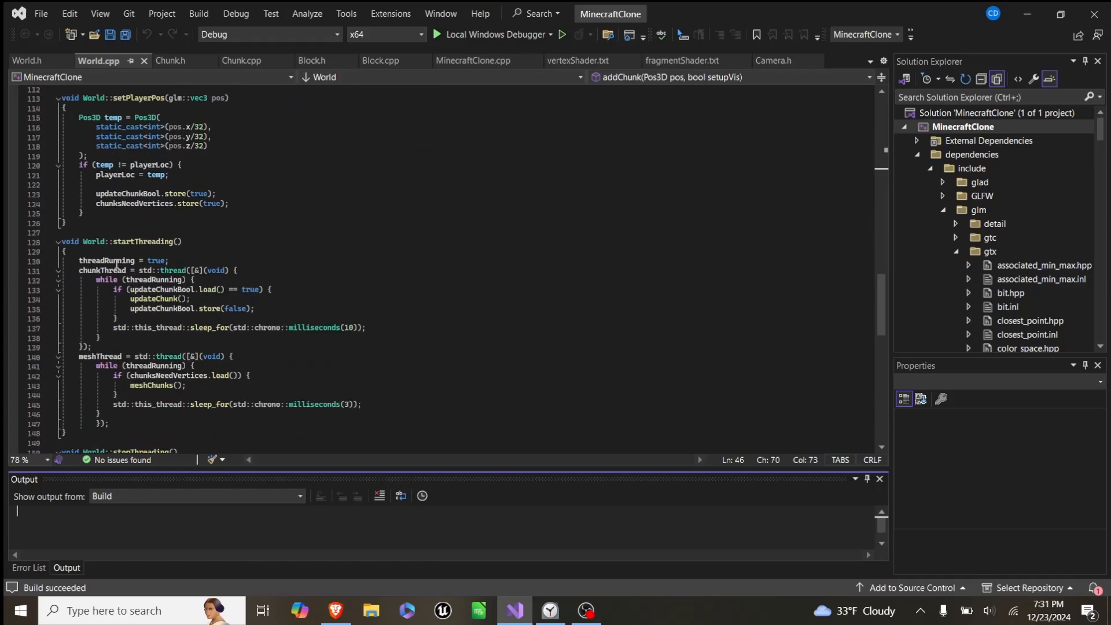
double_click(101, 356)
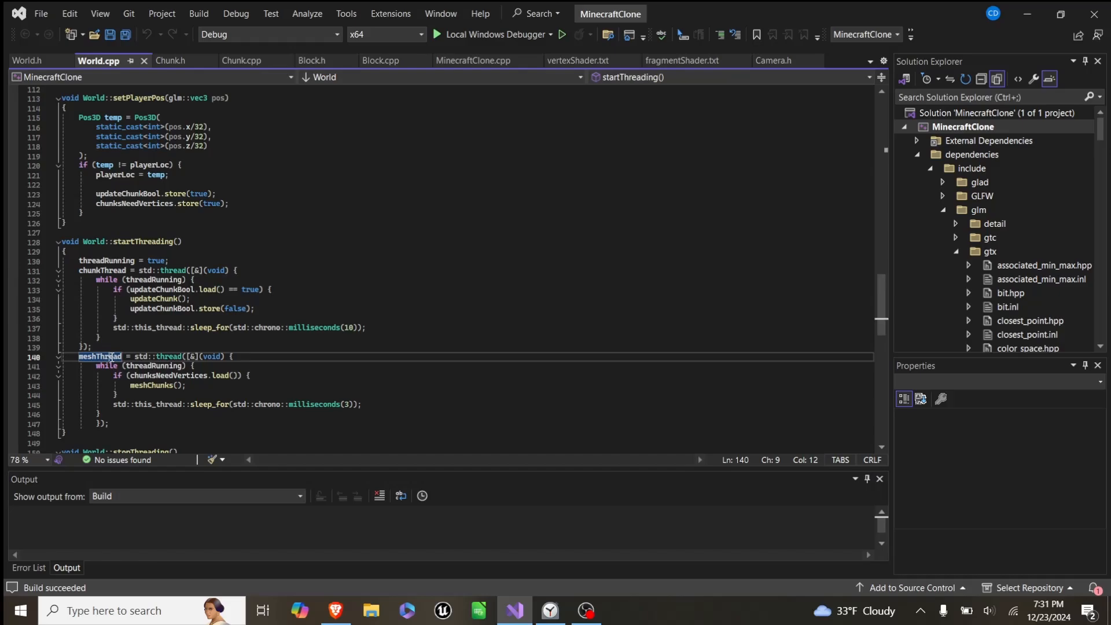
double_click(100, 355)
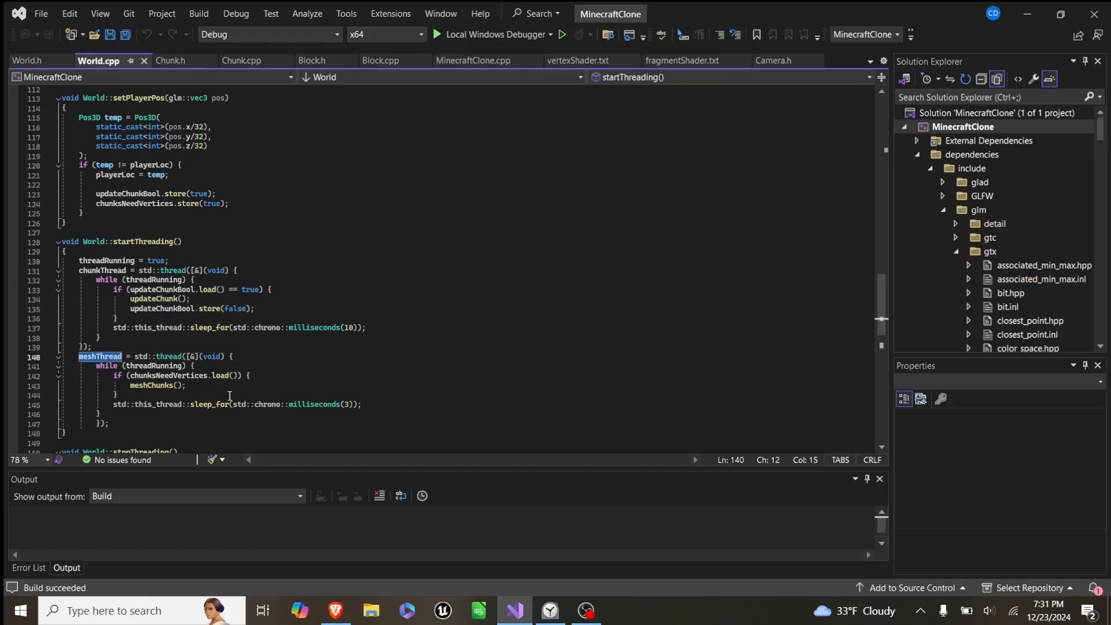
scroll("up", 3)
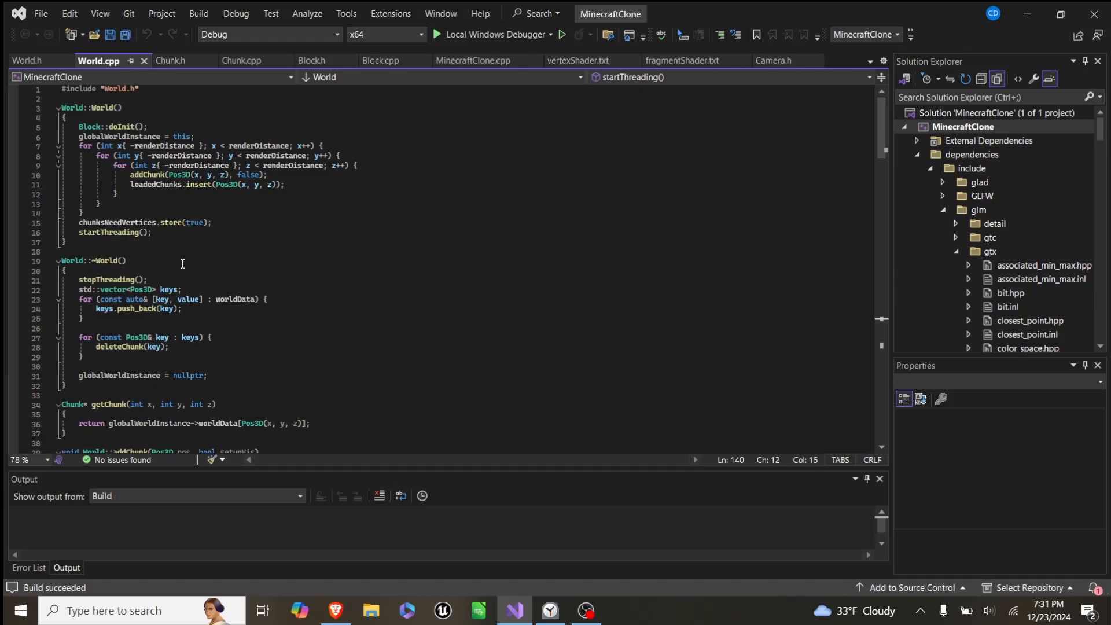
- Examine the chunkThread launch line and the updateChunk call inside its loop
scroll("down", 3)
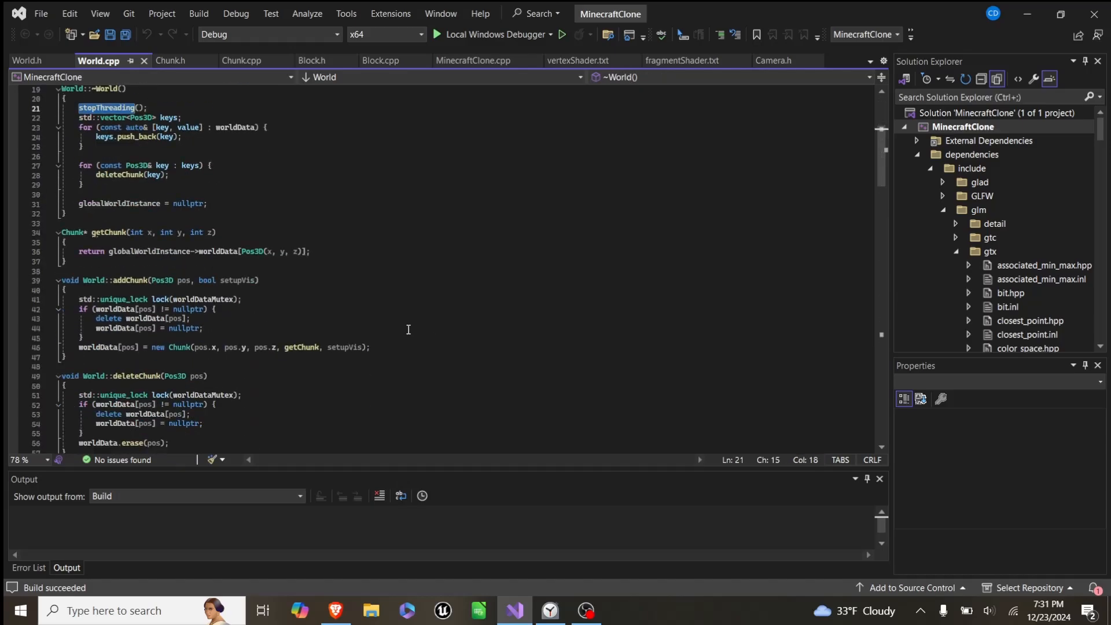
scroll("down", 3)
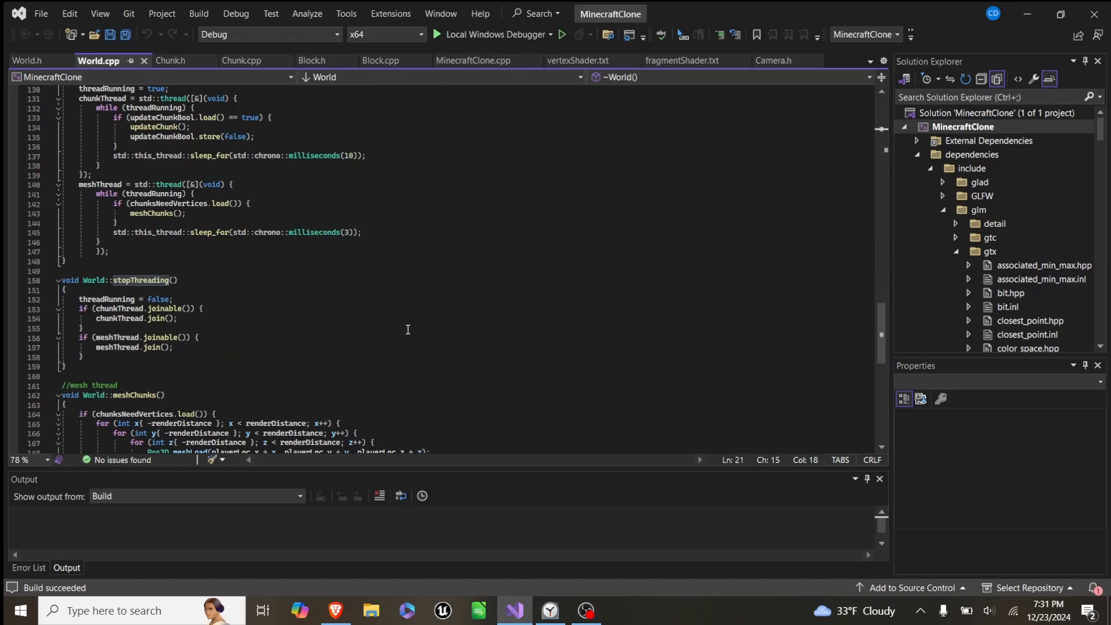
scroll("down", 3)
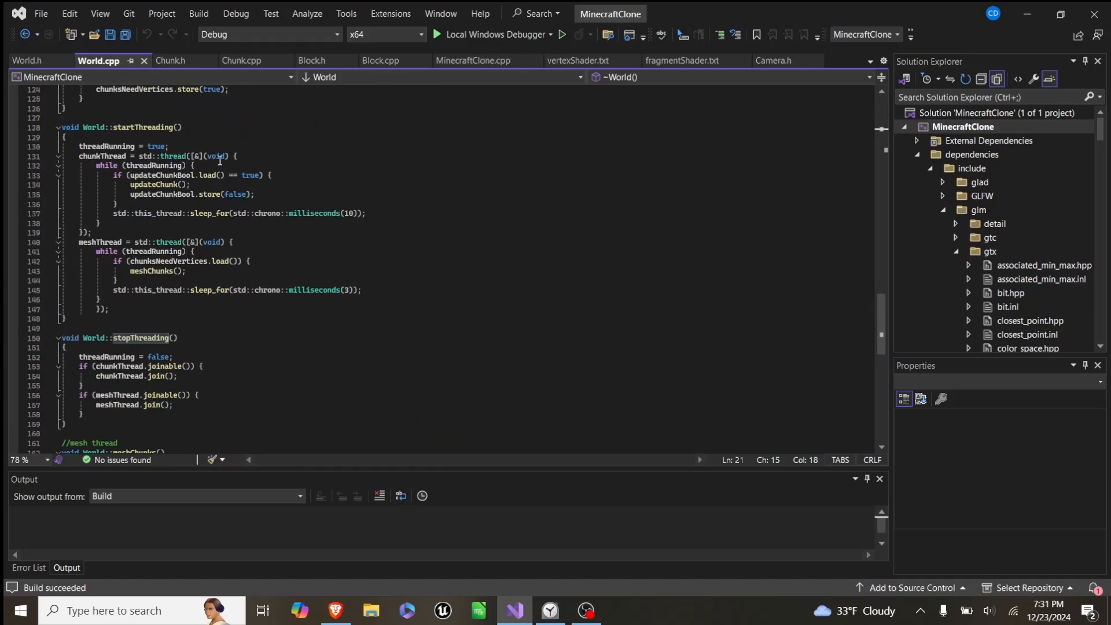
left_click(223, 156)
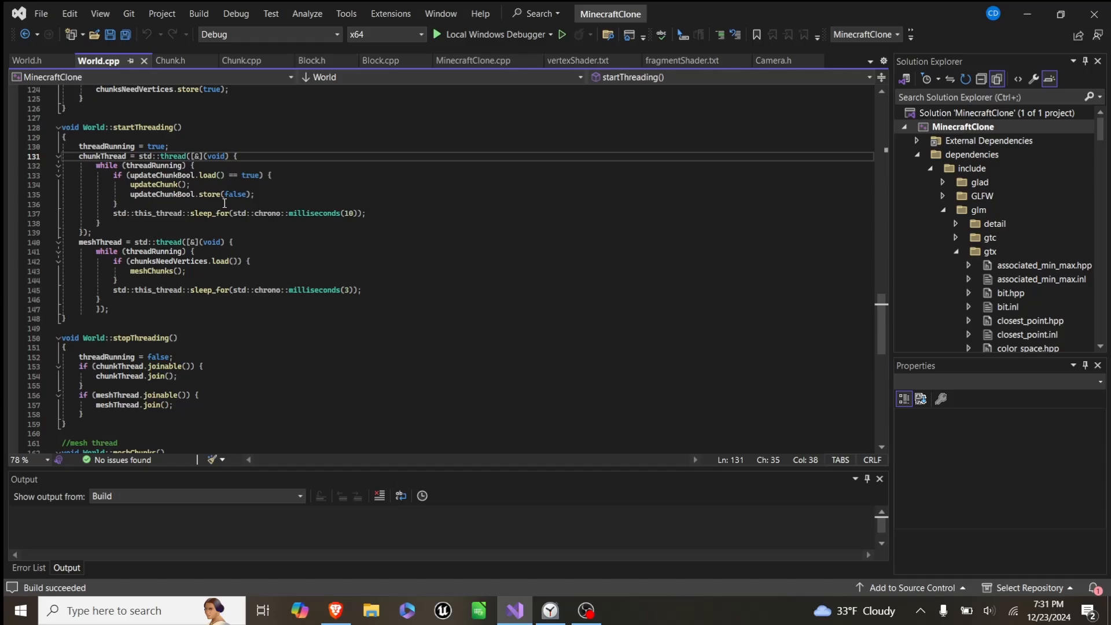
double_click(161, 175)
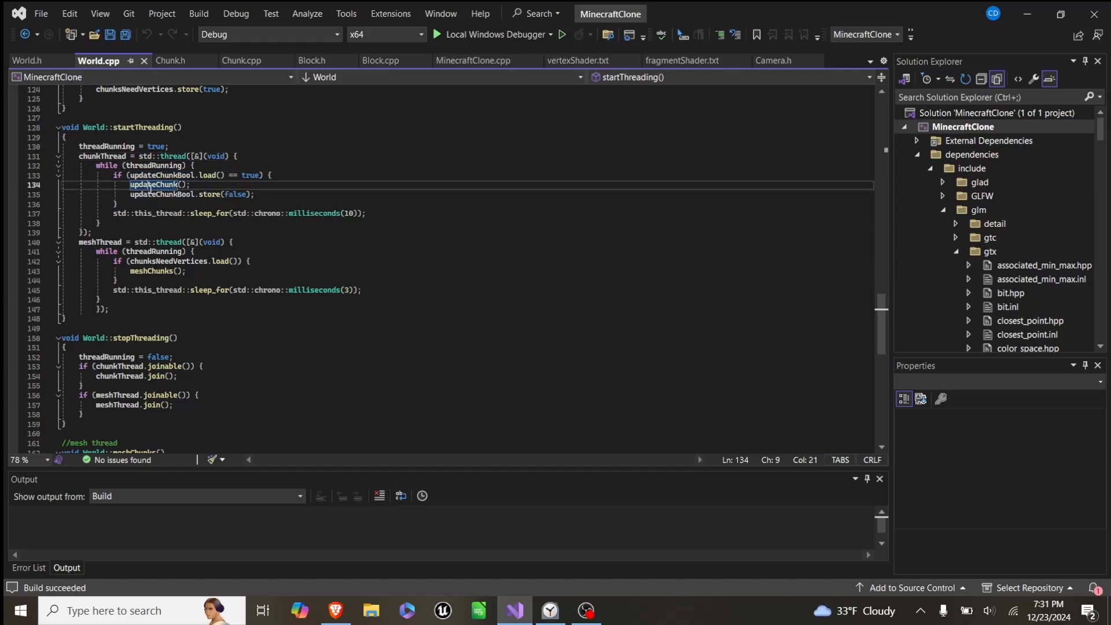
left_click(344, 252)
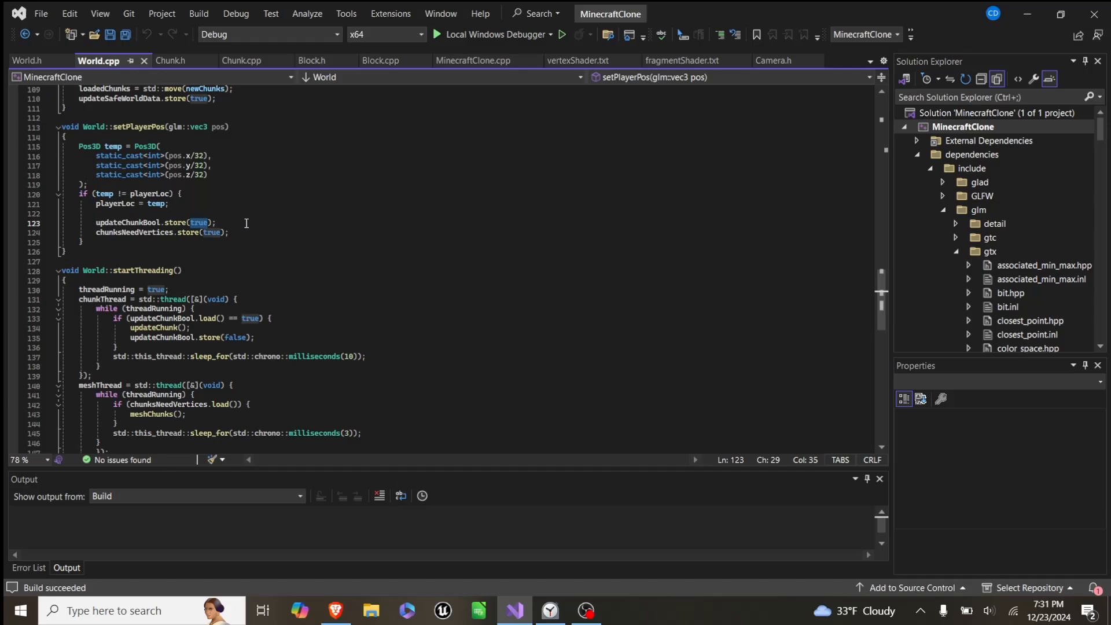
mouse_move(270, 242)
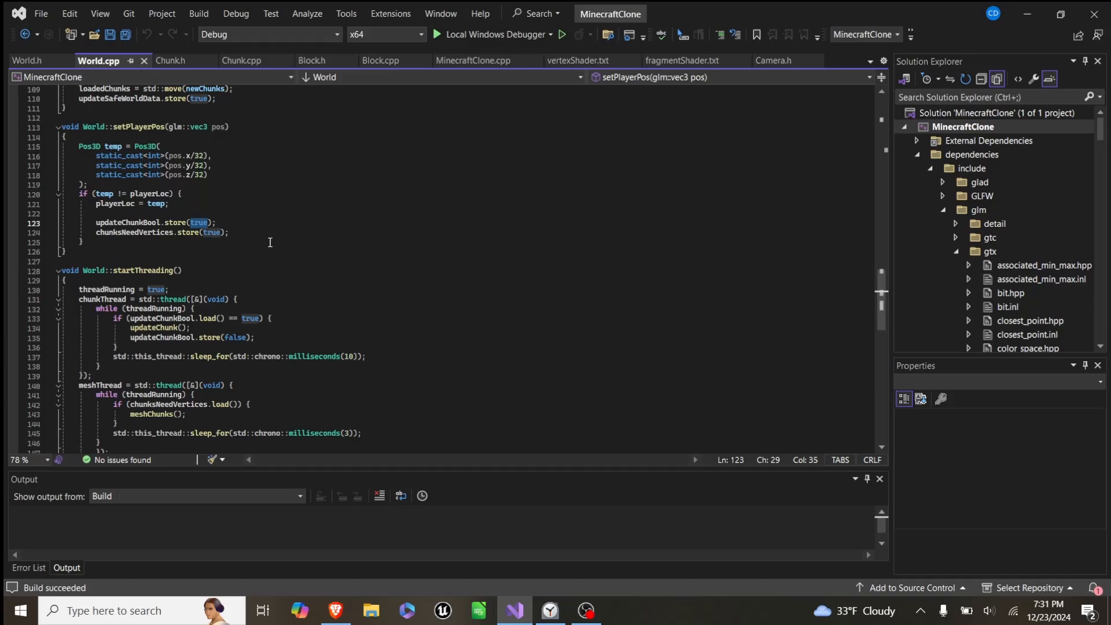
mouse_move(212, 337)
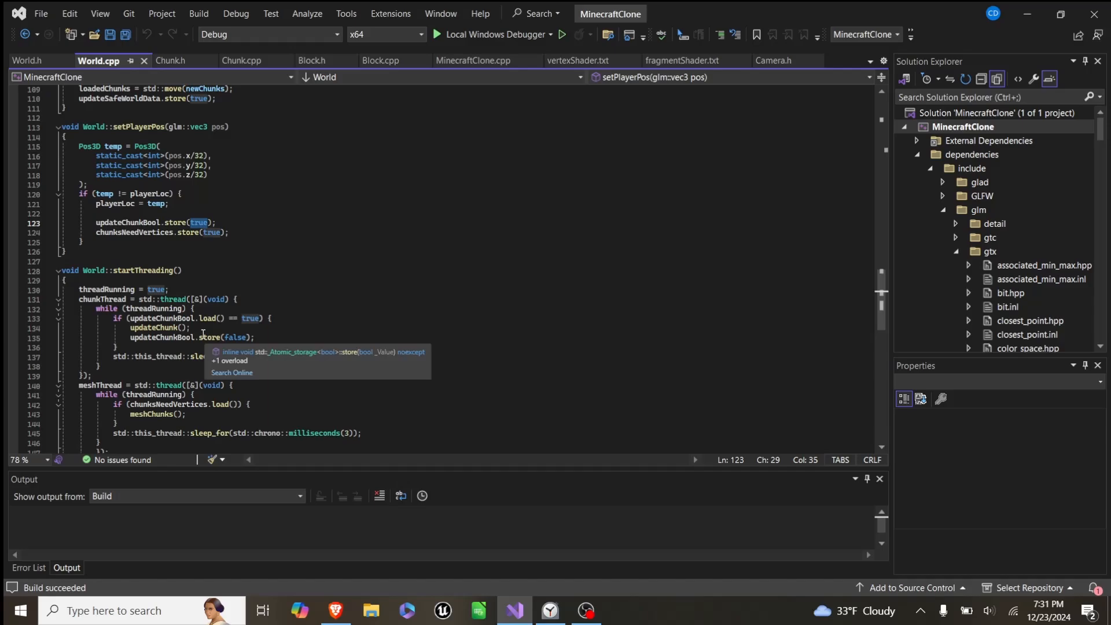
- Check the related declarations in World.h, then continue through World.cpp
left_click(26, 60)
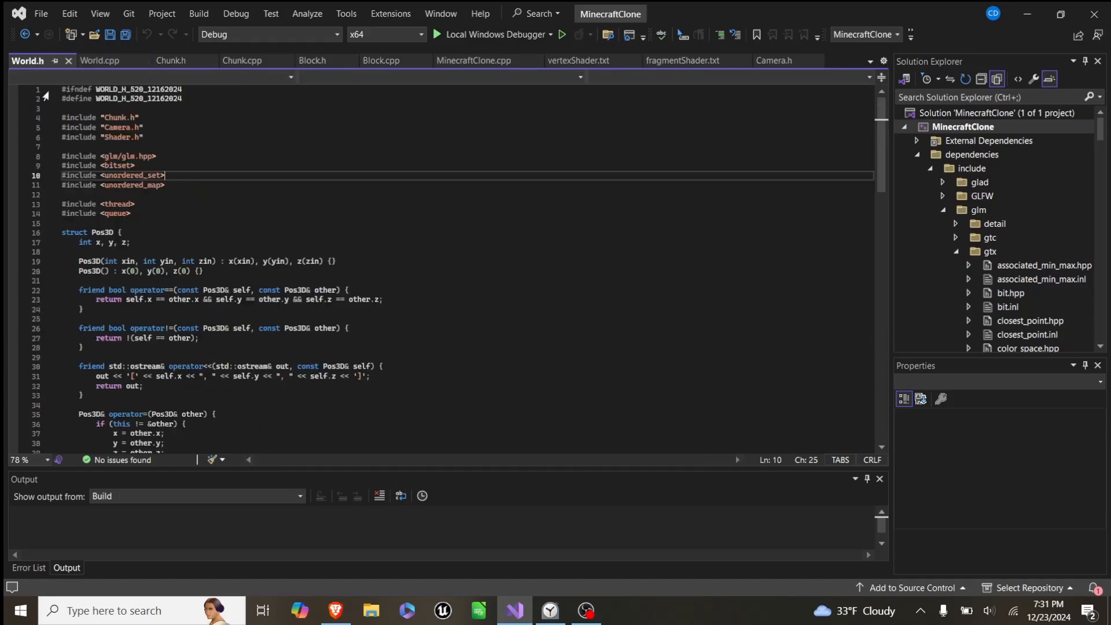
scroll("down", 3)
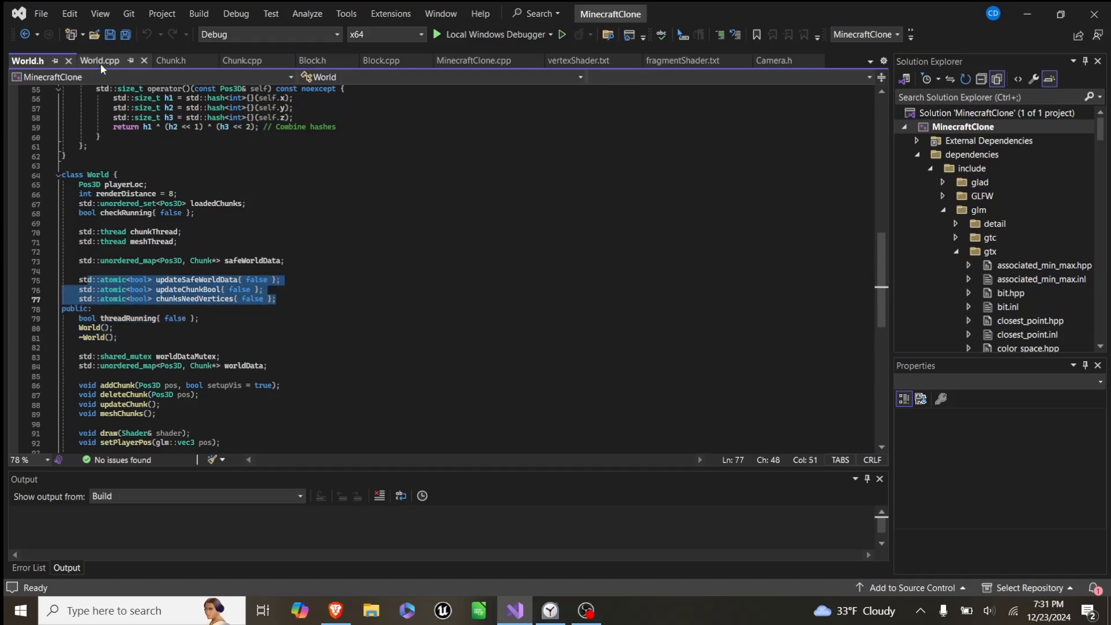
left_click(100, 60)
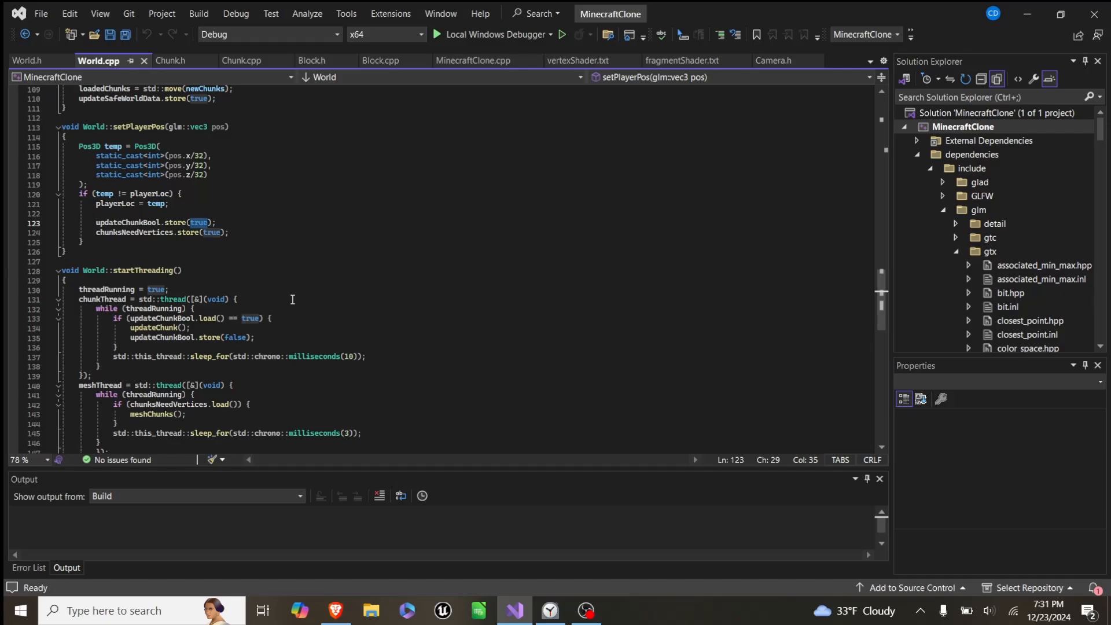
scroll("up", 3)
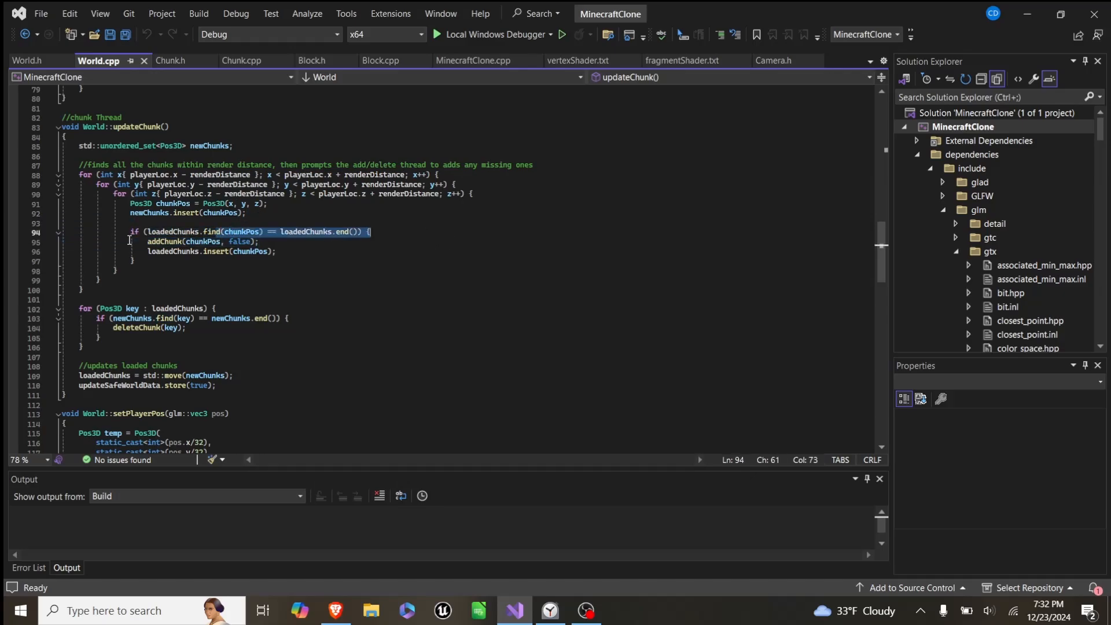
mouse_move(168, 231)
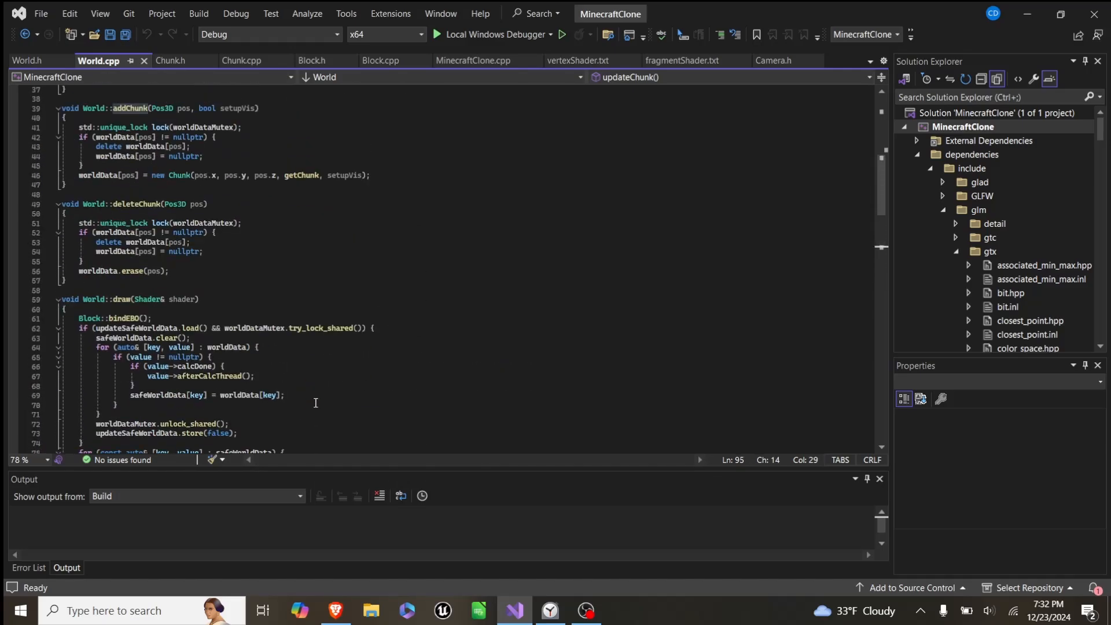
scroll("down", 3)
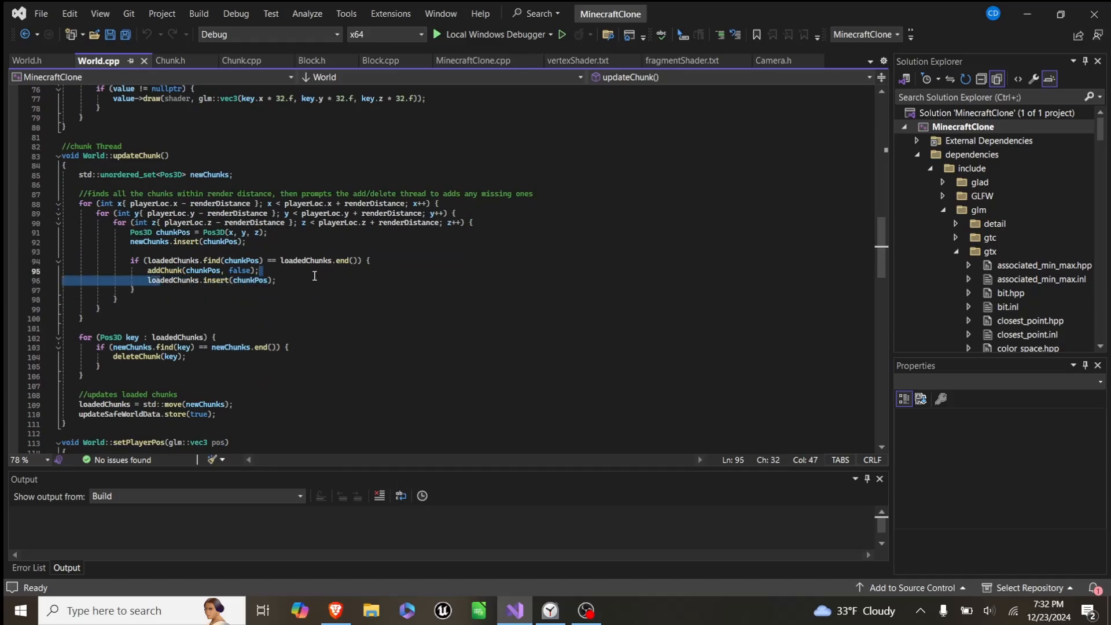
scroll("down", 3)
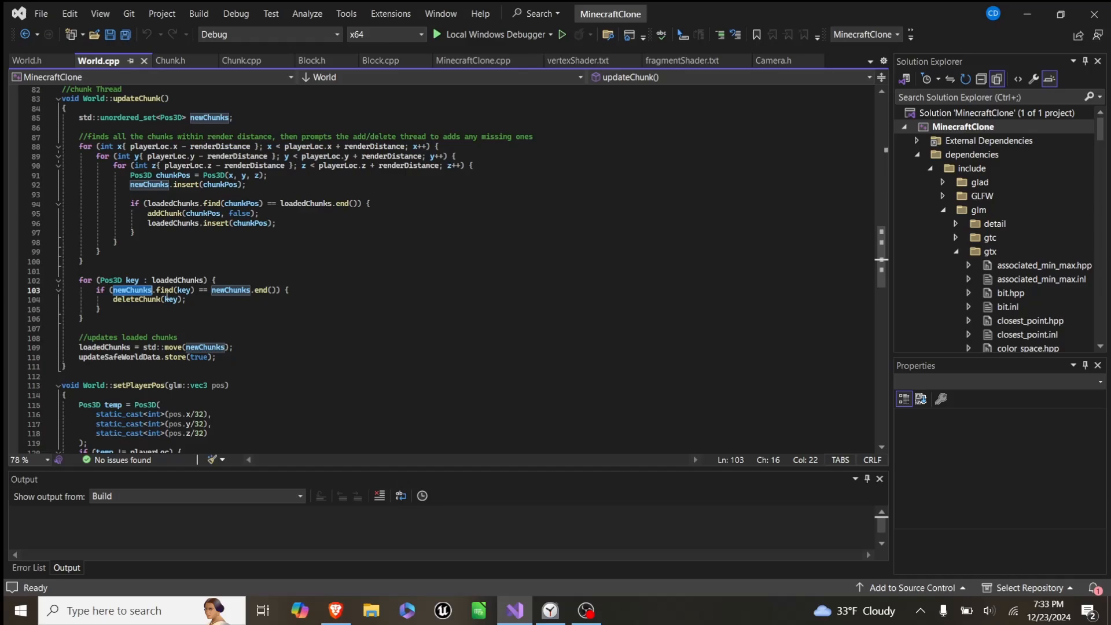
- Review Chunk.h and the Chunk constructor's setupVisible handling in Chunk.cpp
left_click(171, 60)
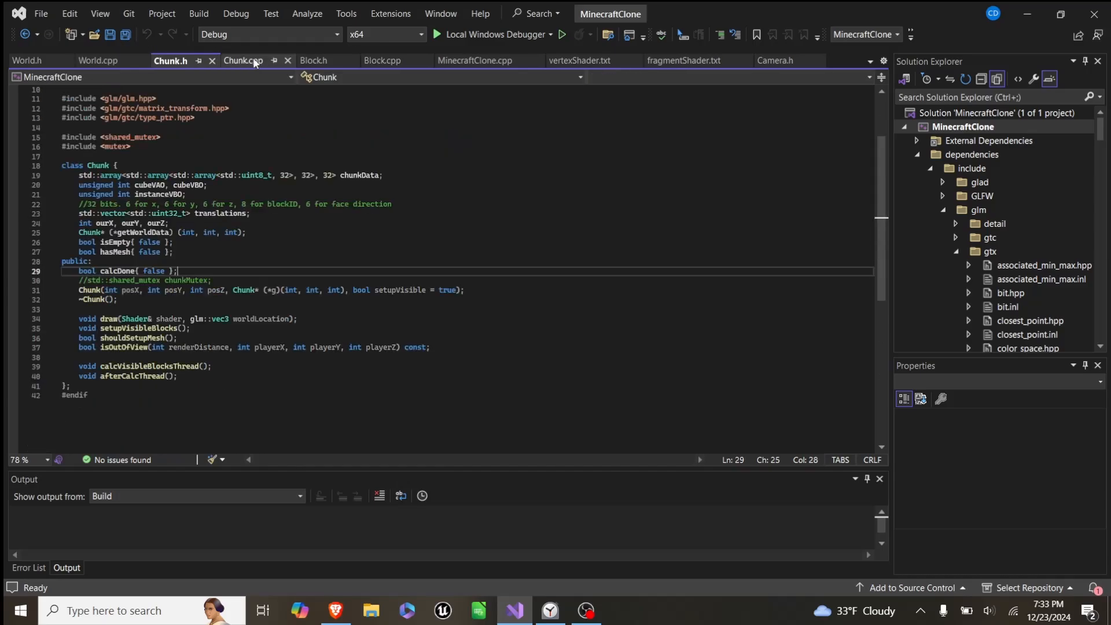
left_click(242, 60)
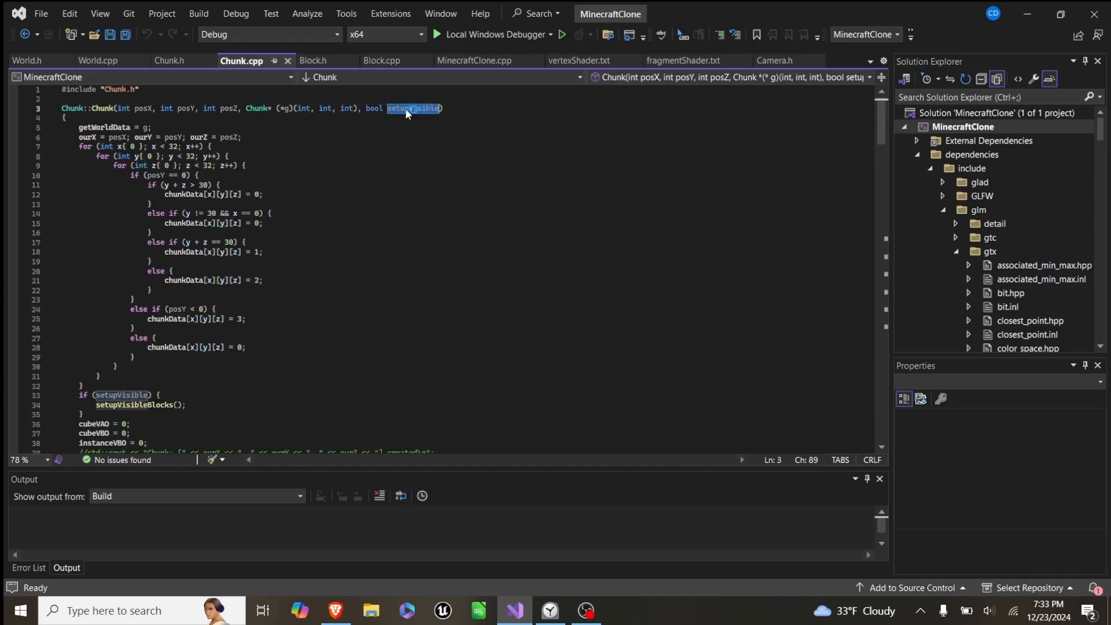
scroll("down", 3)
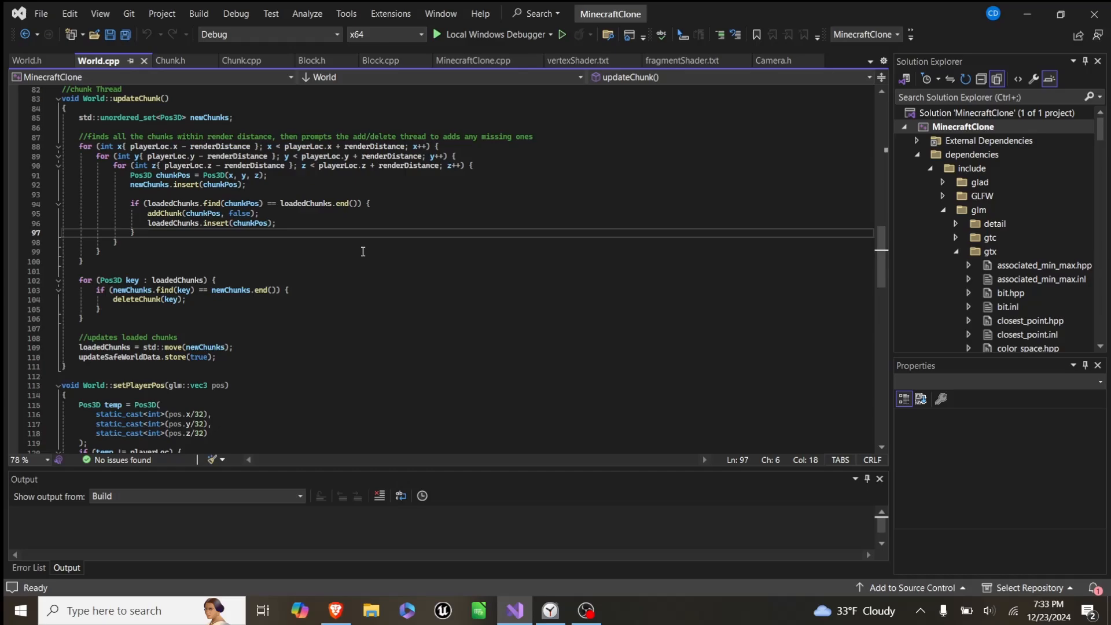
mouse_move(364, 294)
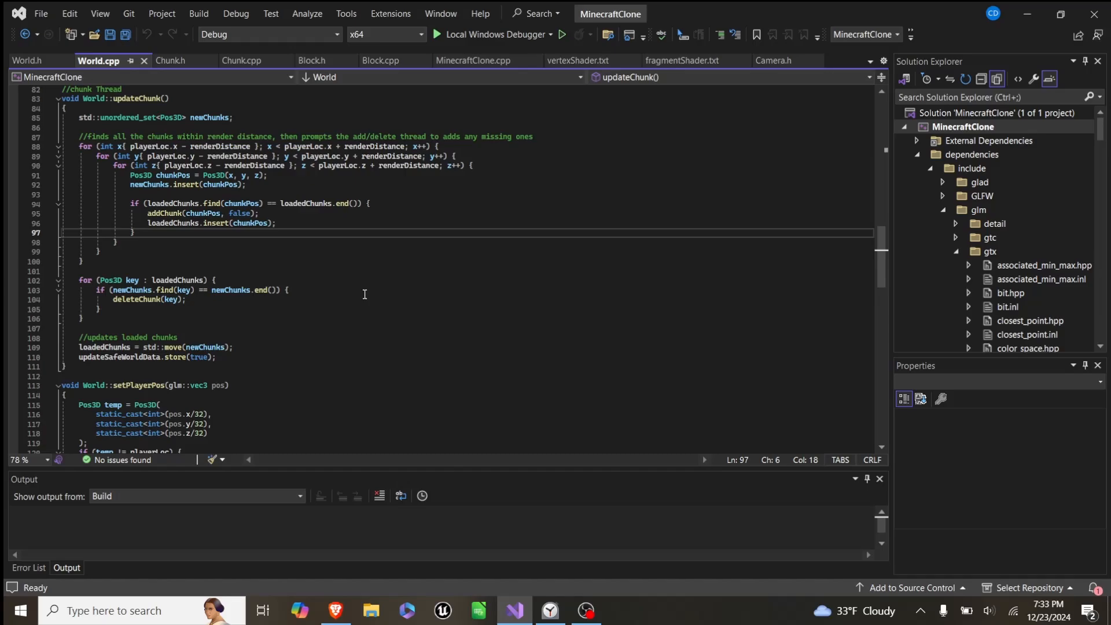
- Move down past updateChunk and setPlayerPos to startThreading and stopThreading
scroll("down", 3)
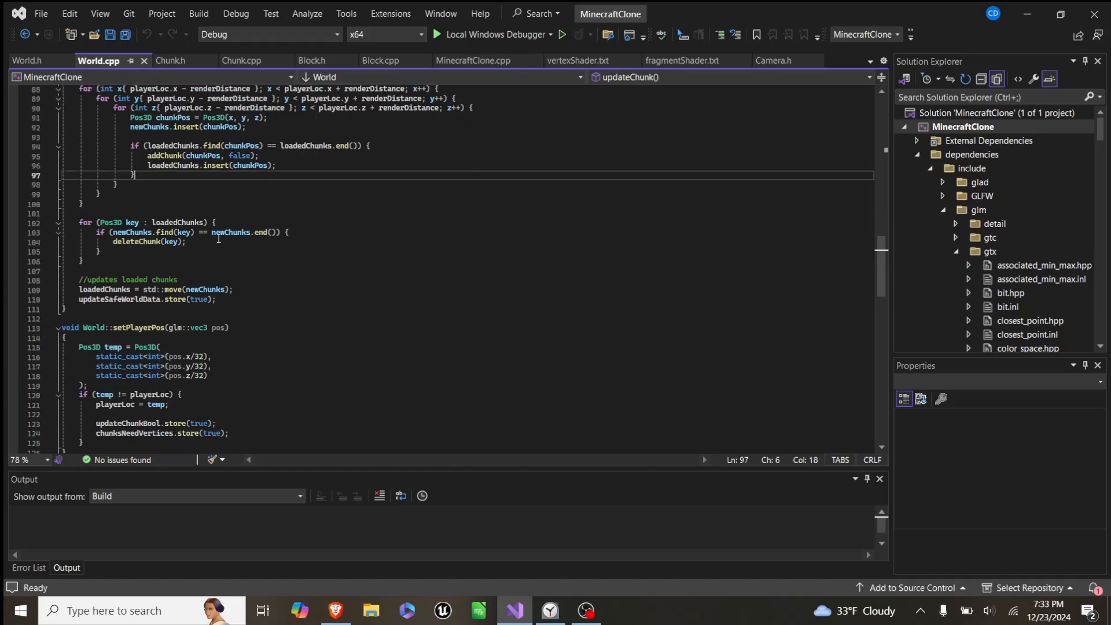
scroll("down", 3)
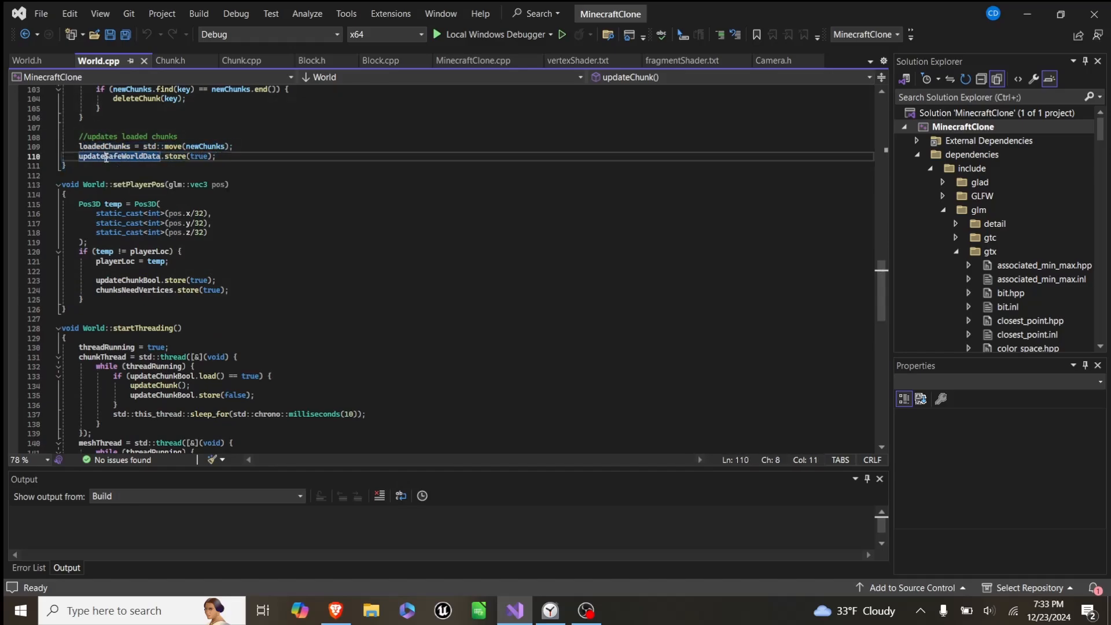
scroll("down", 3)
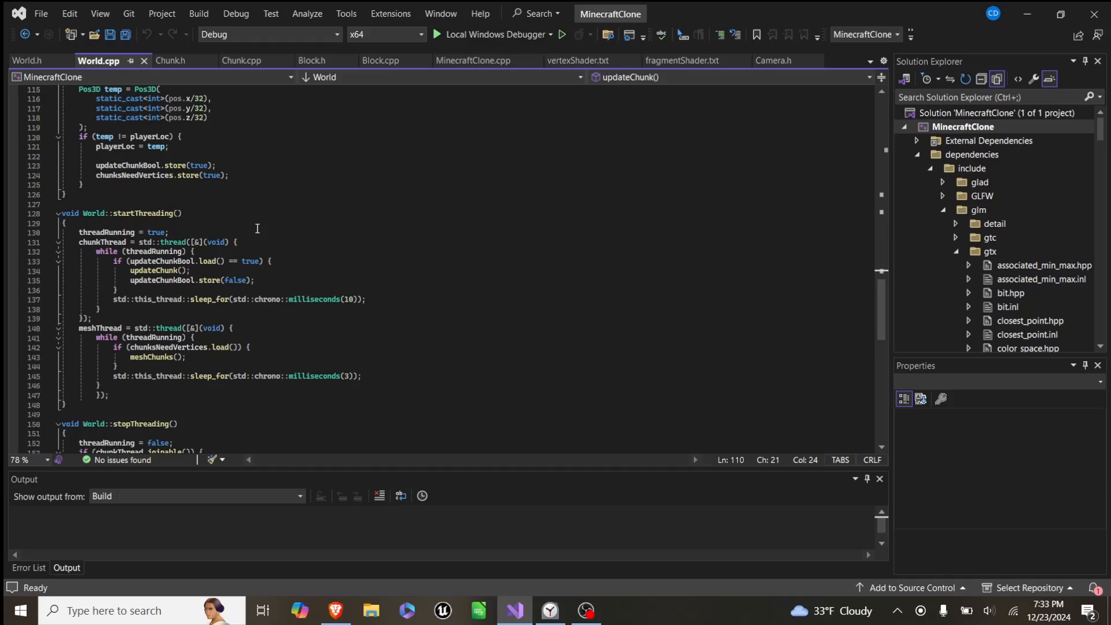
scroll("down", 3)
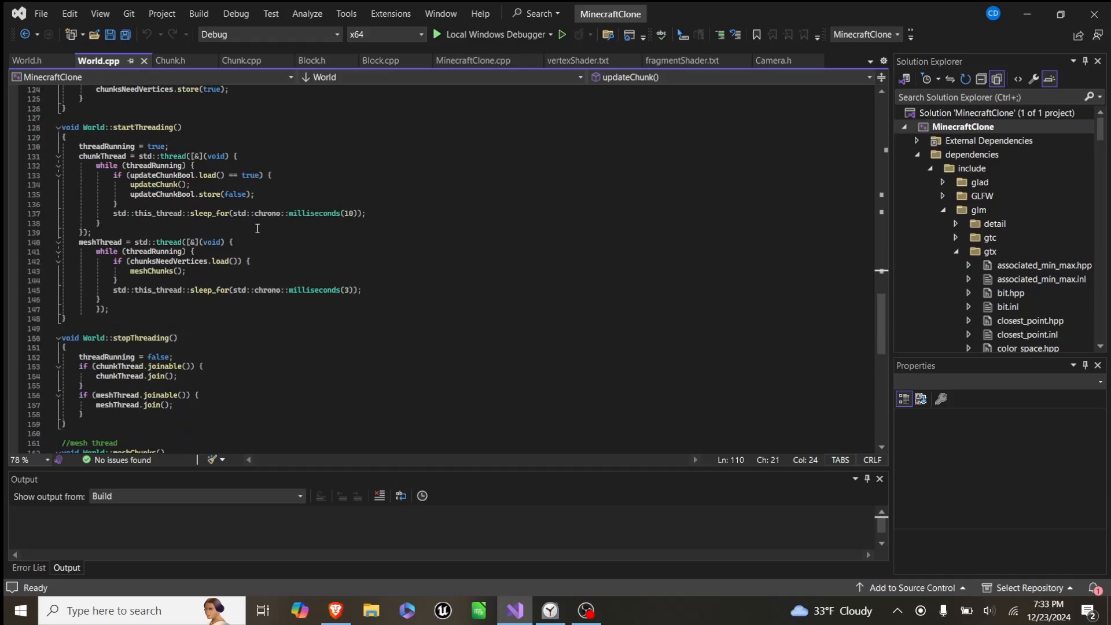
- Reach meshChunks and examine its playerLoc variable and the shouldSetupMesh condition
scroll("down", 3)
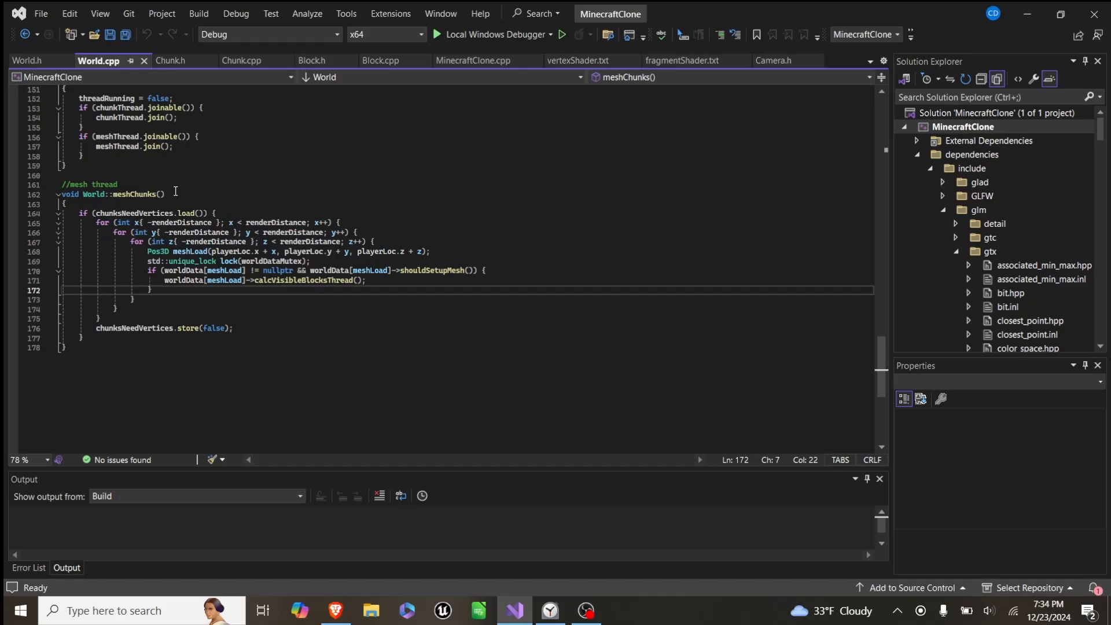
double_click(189, 251)
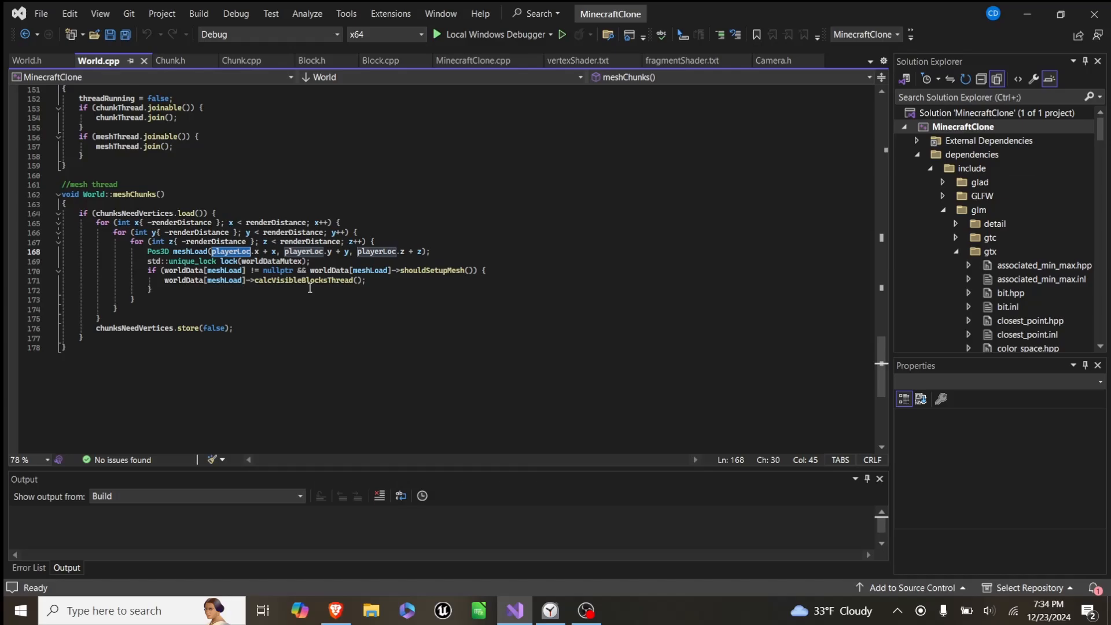
mouse_move(193, 263)
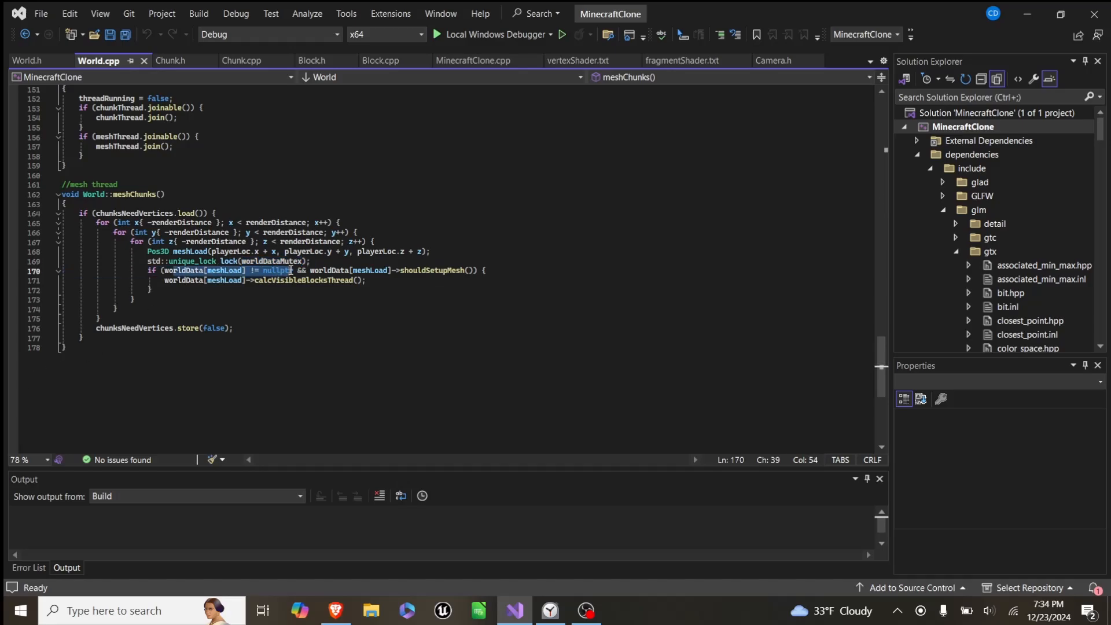
left_click(327, 252)
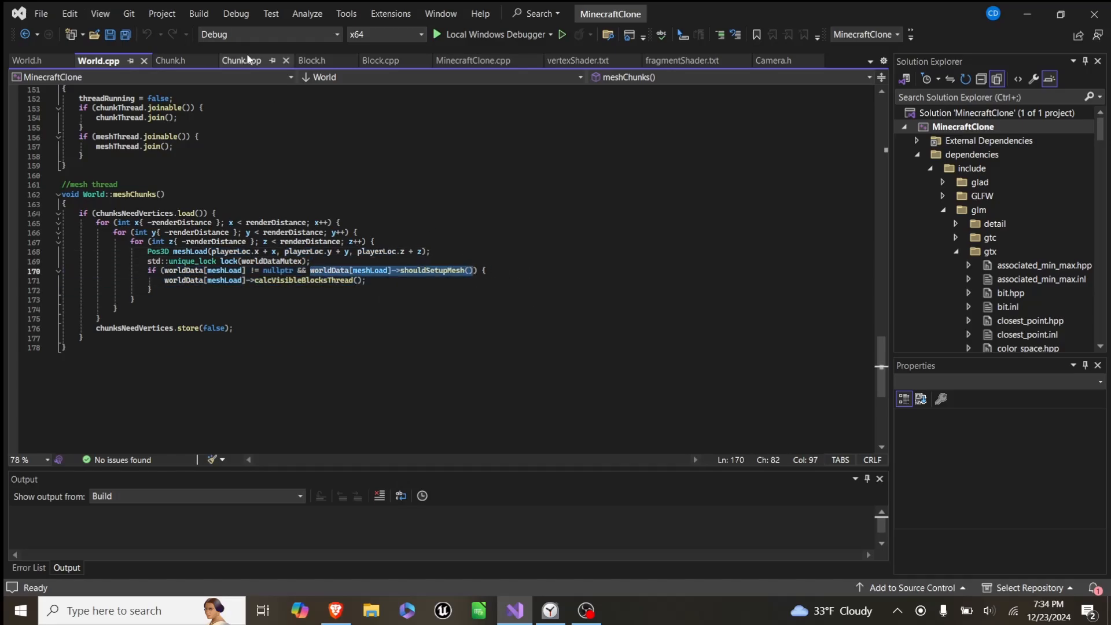
- Inspect shouldSetupMesh's hasMesh and calcDone flags in Chunk.cpp, then the calcVisibleBlocksThread call
left_click(241, 60)
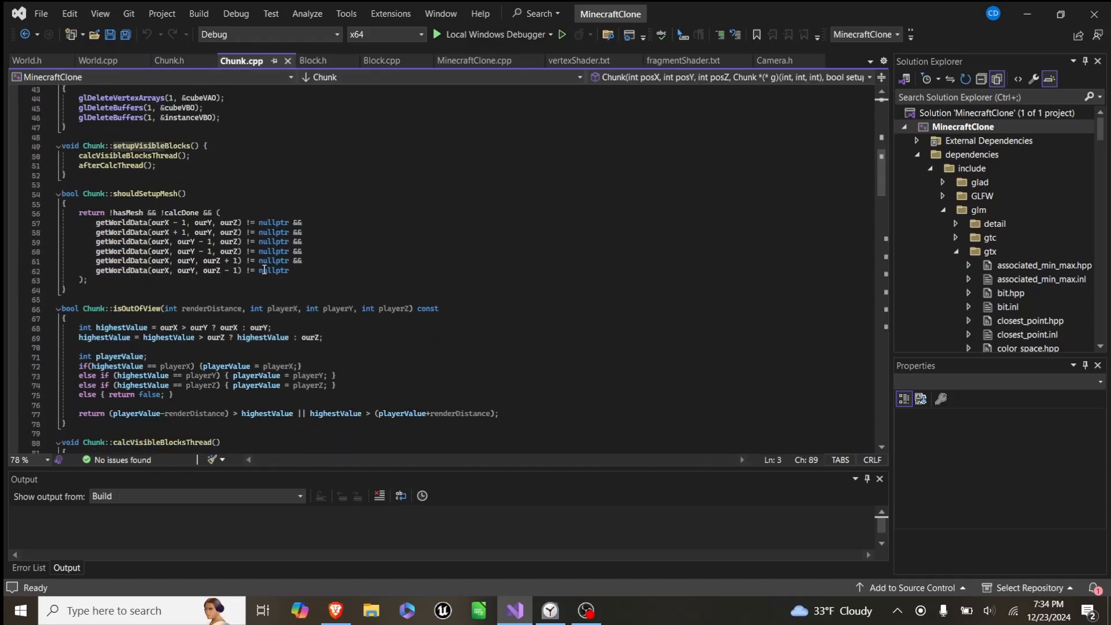
double_click(126, 213)
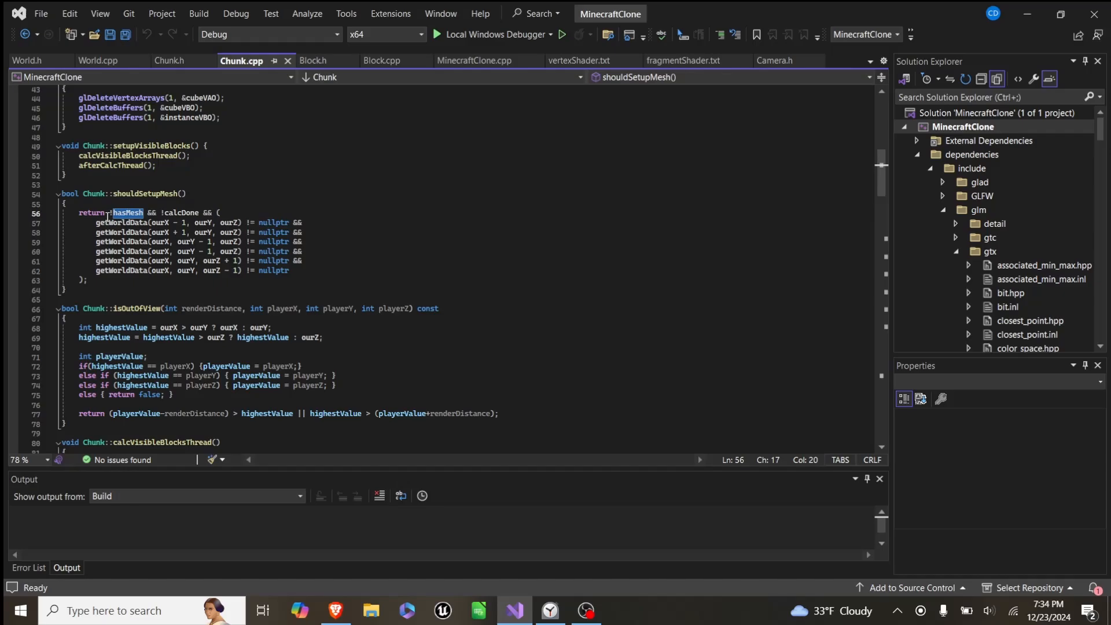
double_click(181, 213)
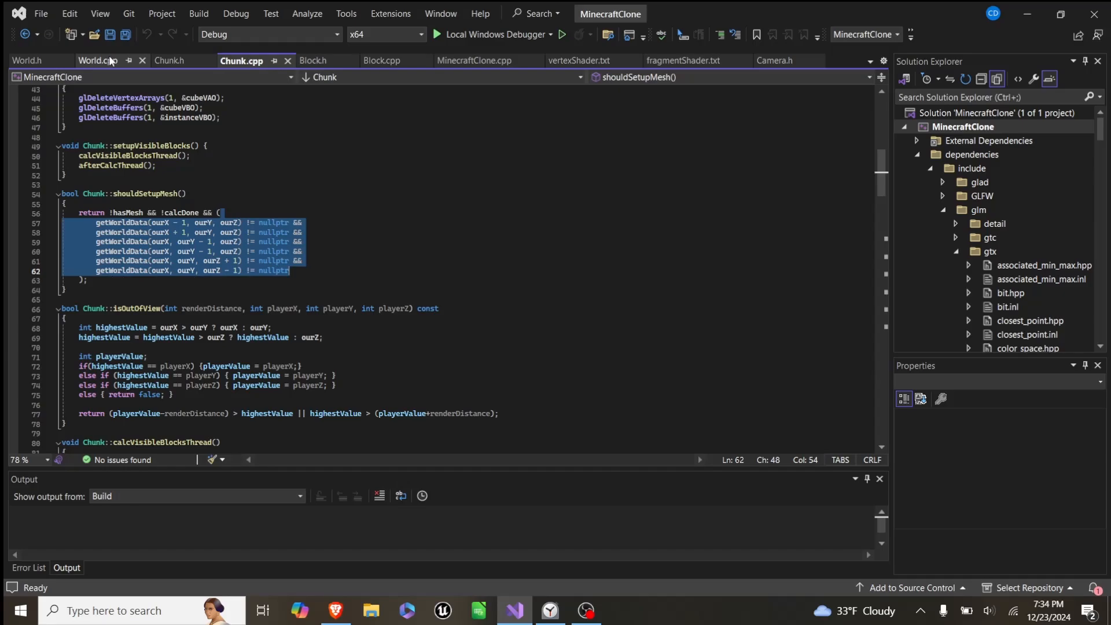
left_click(97, 60)
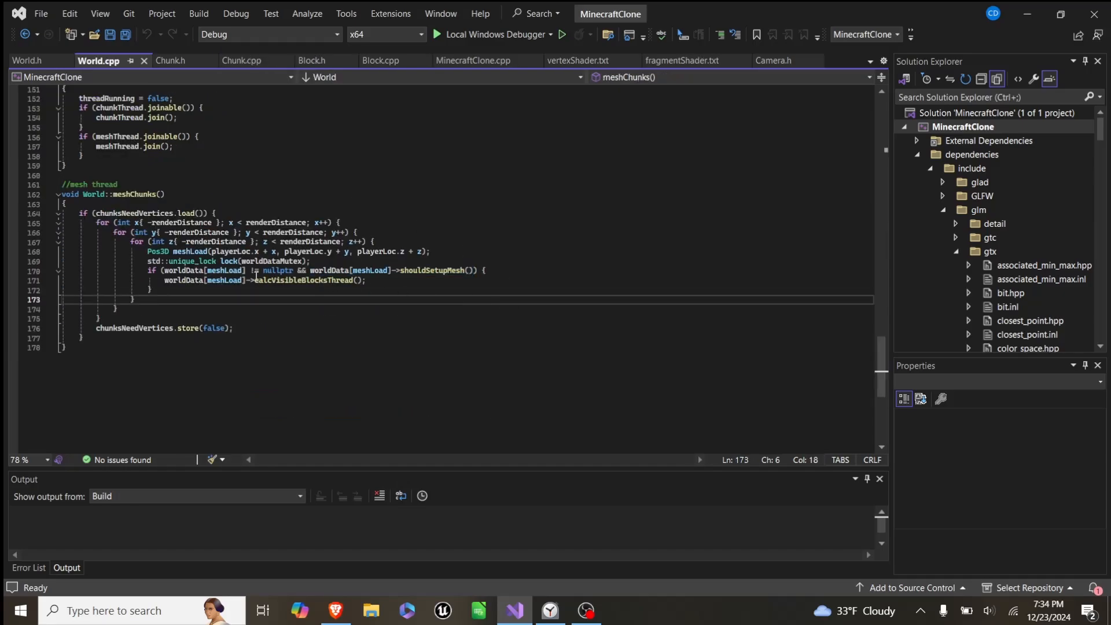
double_click(302, 280)
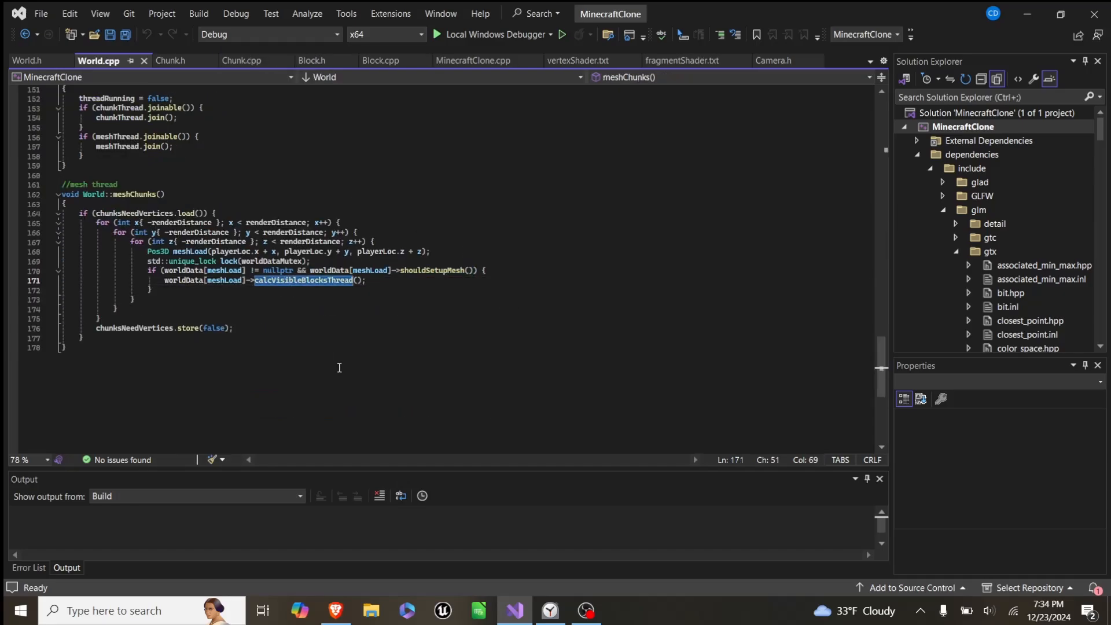
left_click(241, 60)
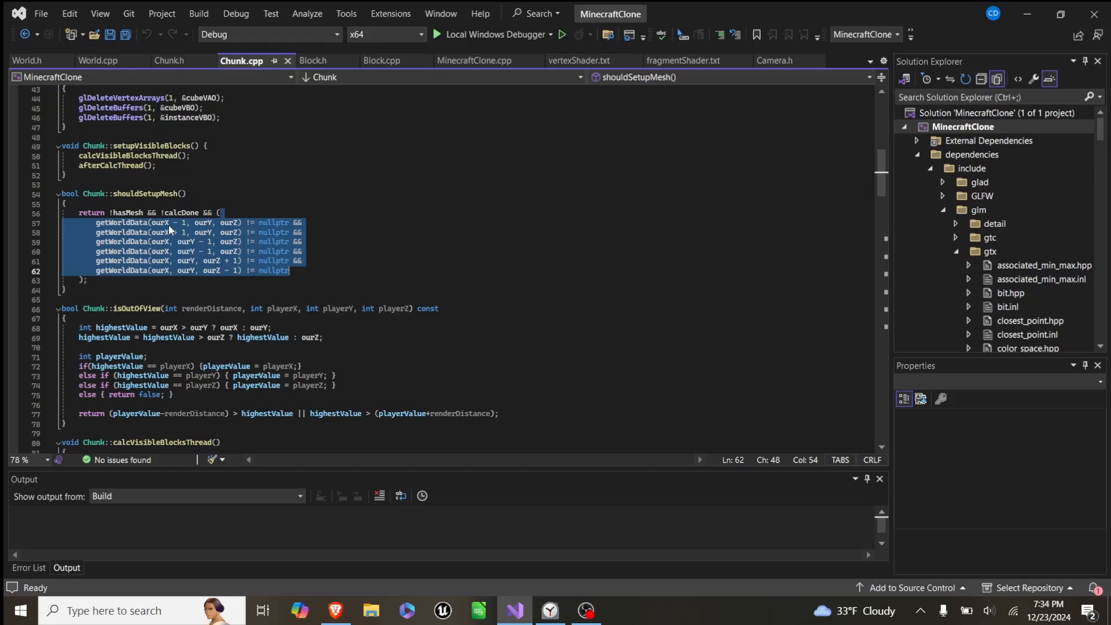
- Move through calcVisibleBlocksThread's face-culling loops to afterCalcThread's buffer setup
scroll("down", 3)
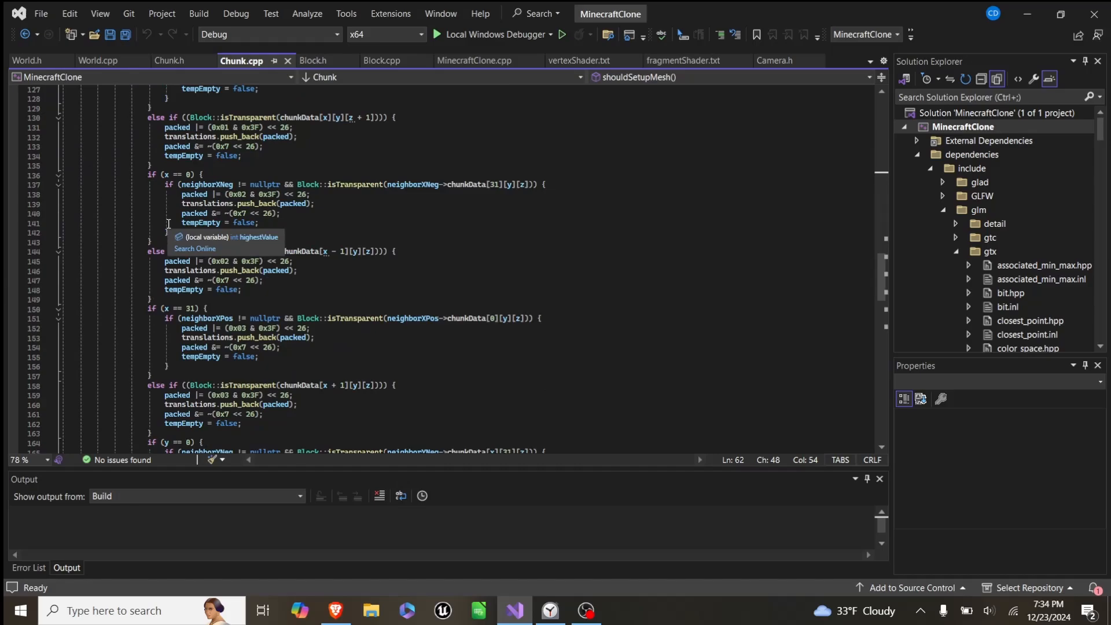
scroll("down", 3)
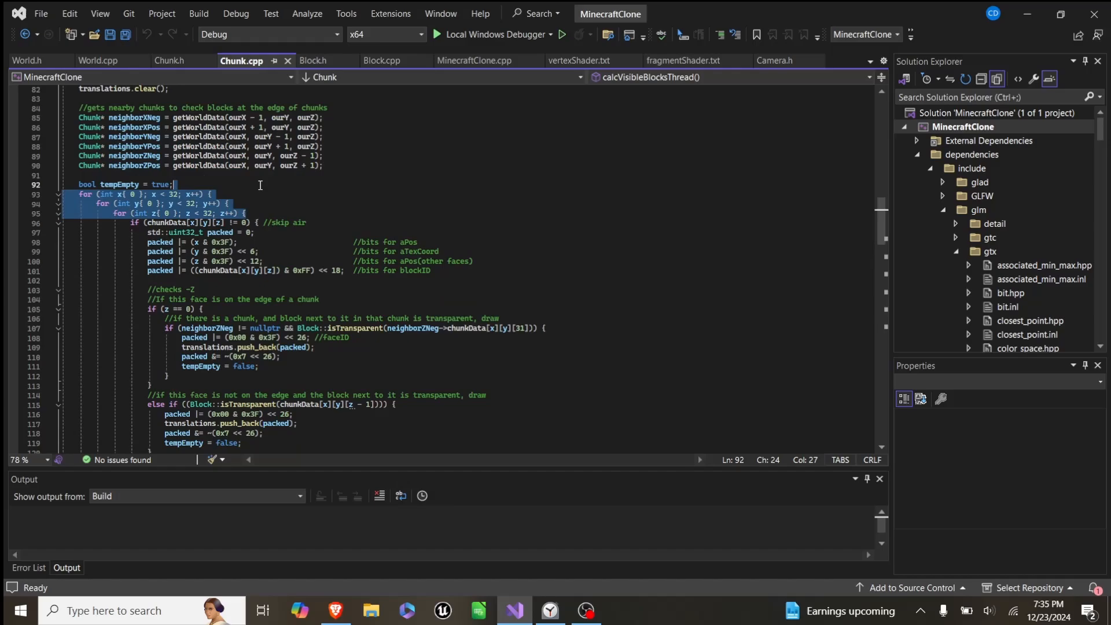
scroll("down", 3)
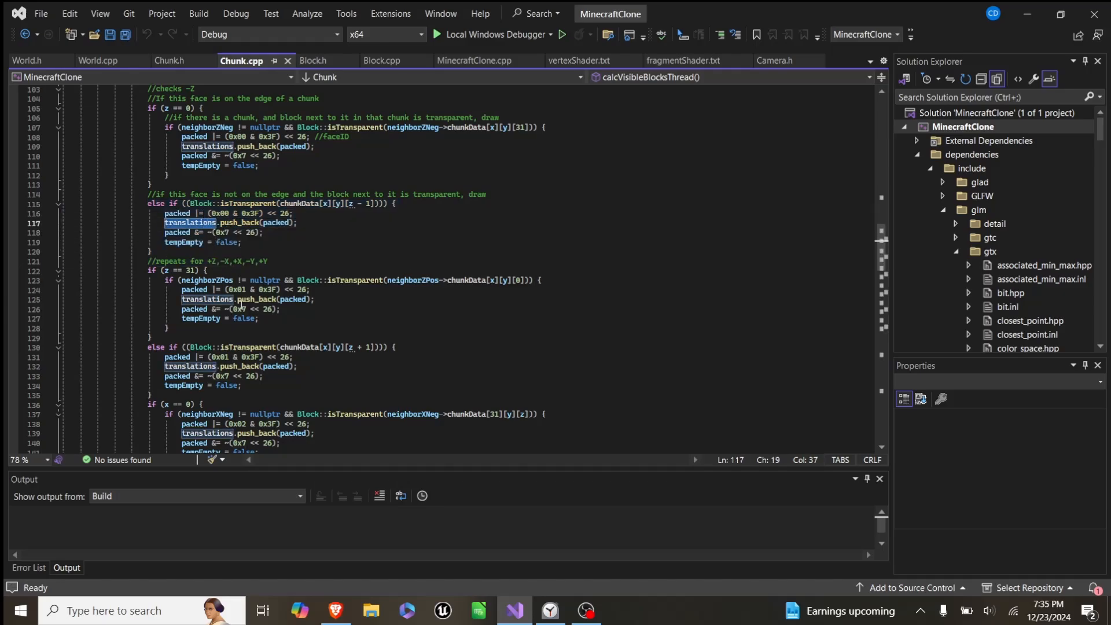
scroll("down", 3)
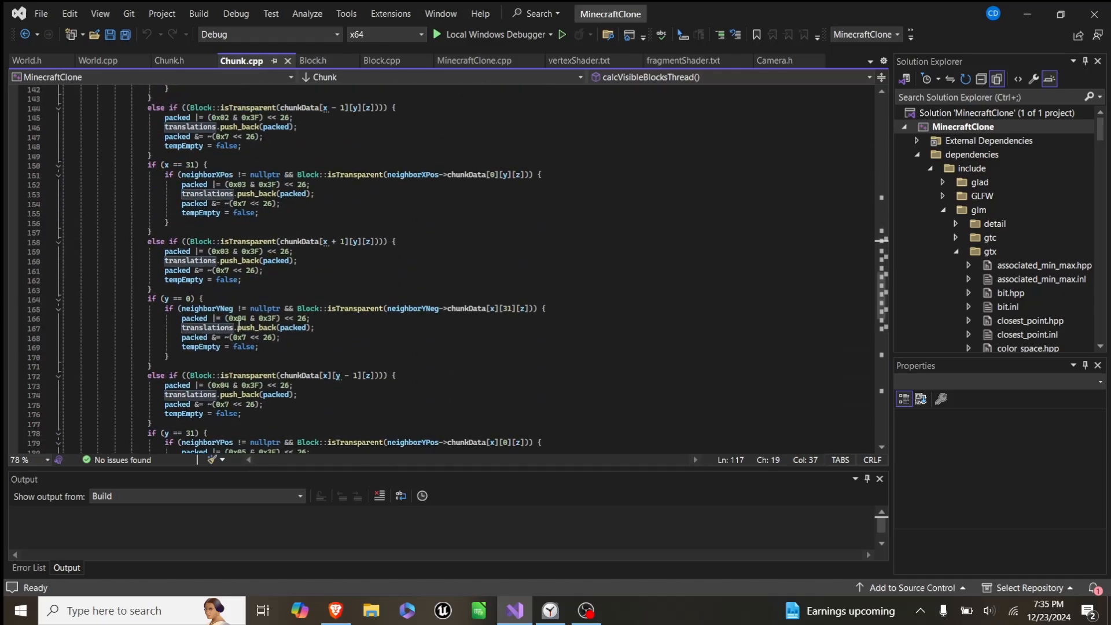
scroll("up", 3)
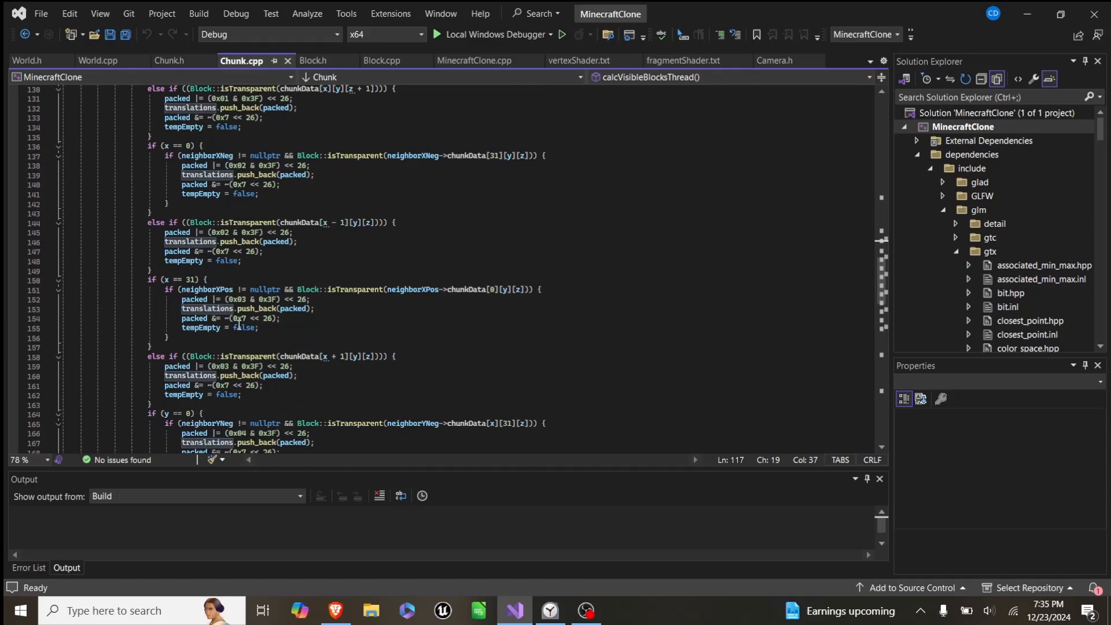
scroll("down", 3)
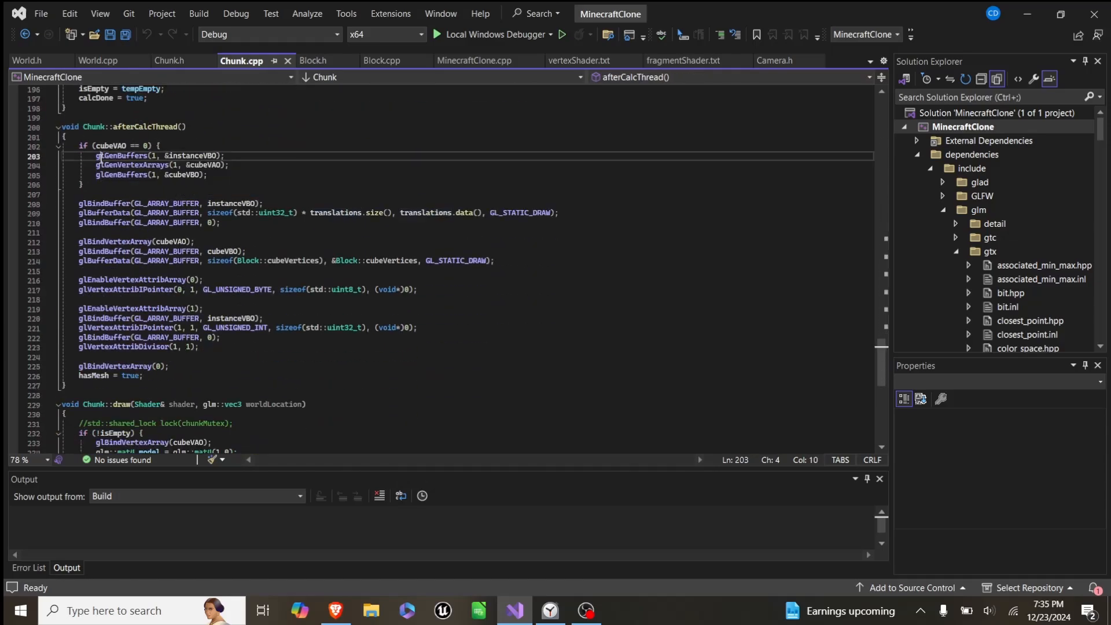
- Highlight every use of translations in afterCalcThread's buffer upload
double_click(122, 155)
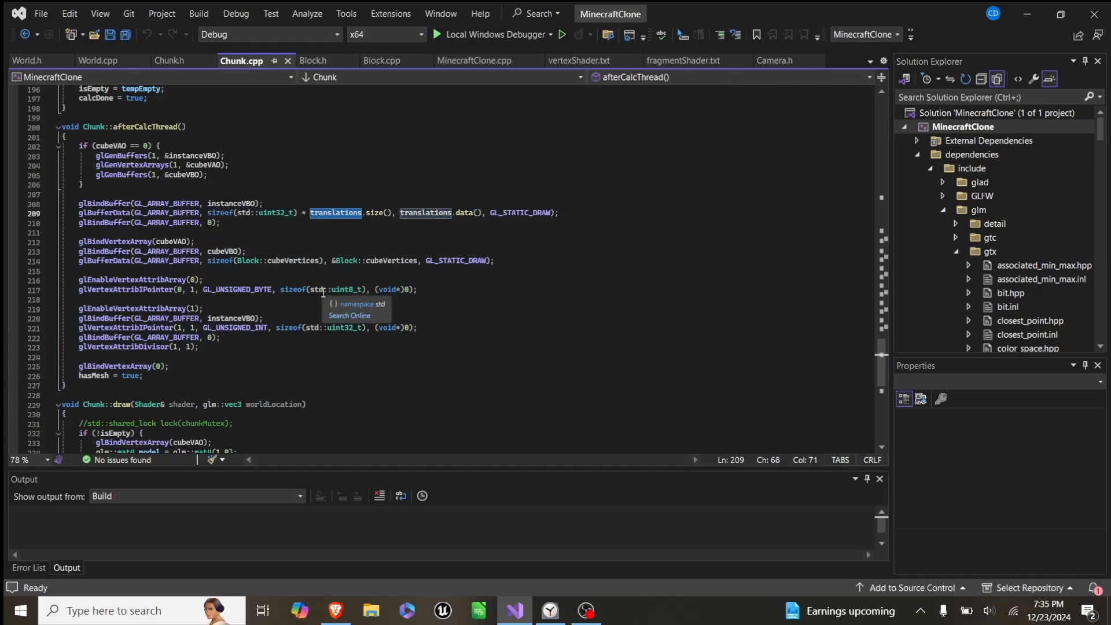
mouse_move(116, 375)
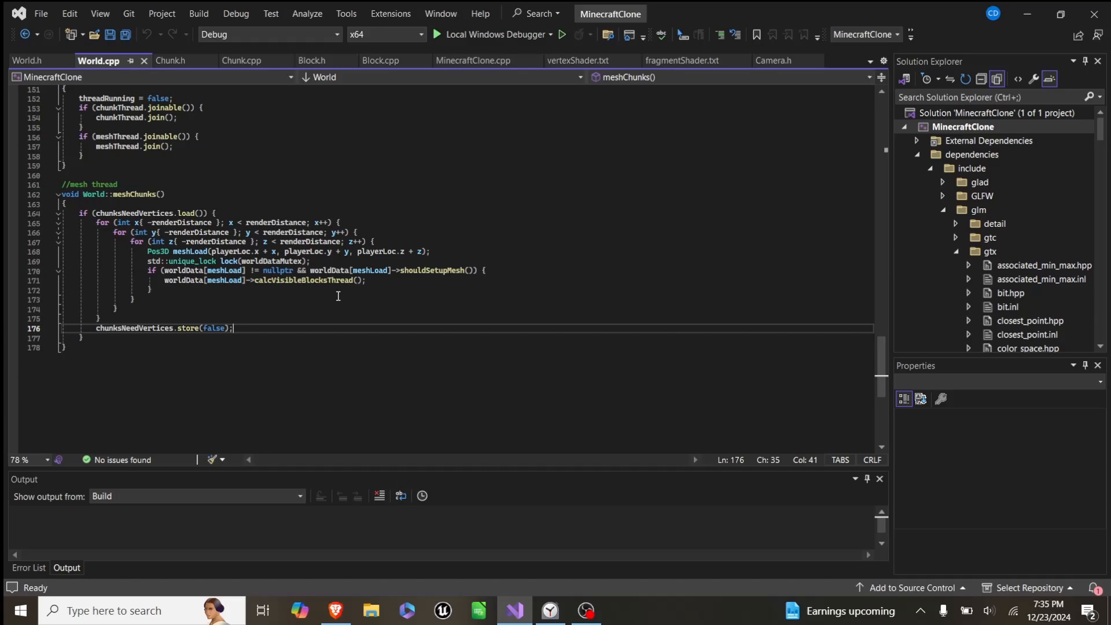
- Examine the calcVisibleBlocksThread call in meshChunks and where updateSafeWorldData is set in draw
double_click(302, 280)
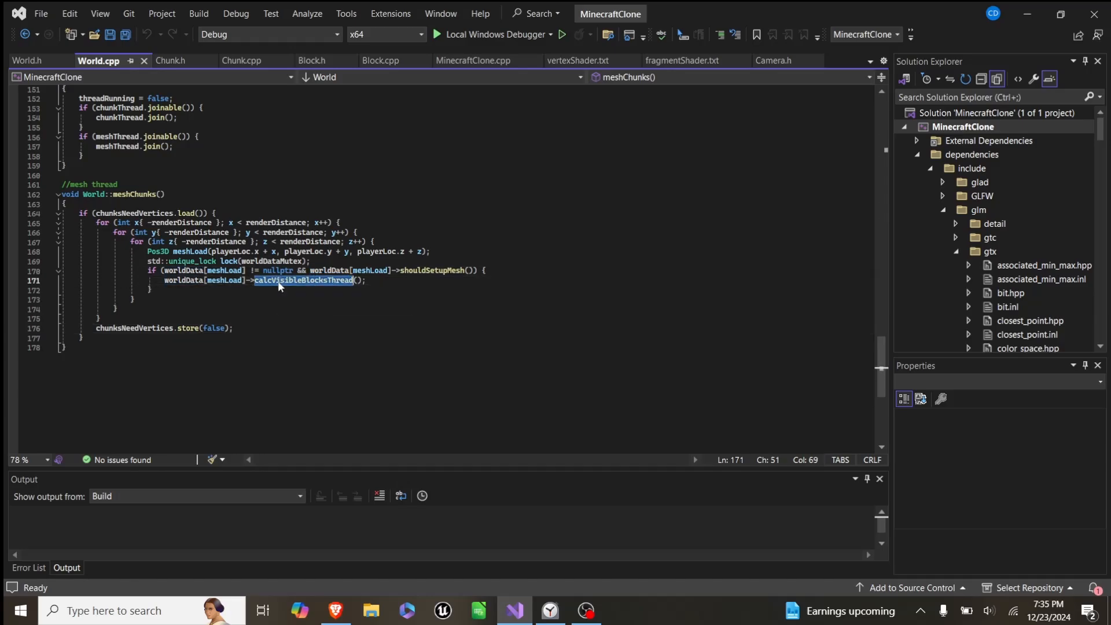
mouse_move(275, 293)
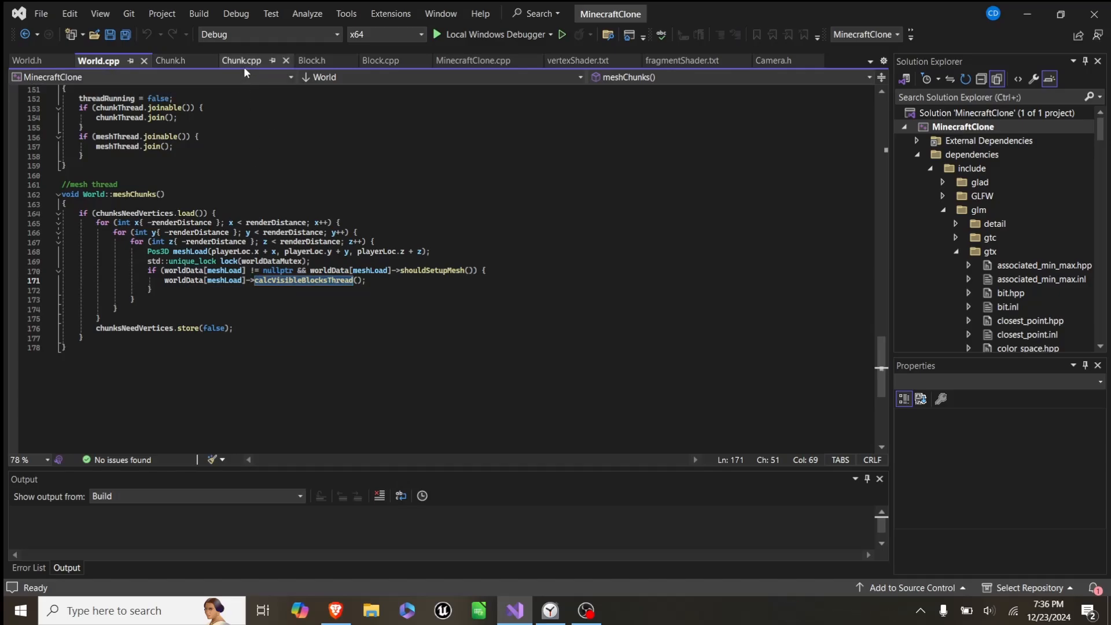
left_click(241, 60)
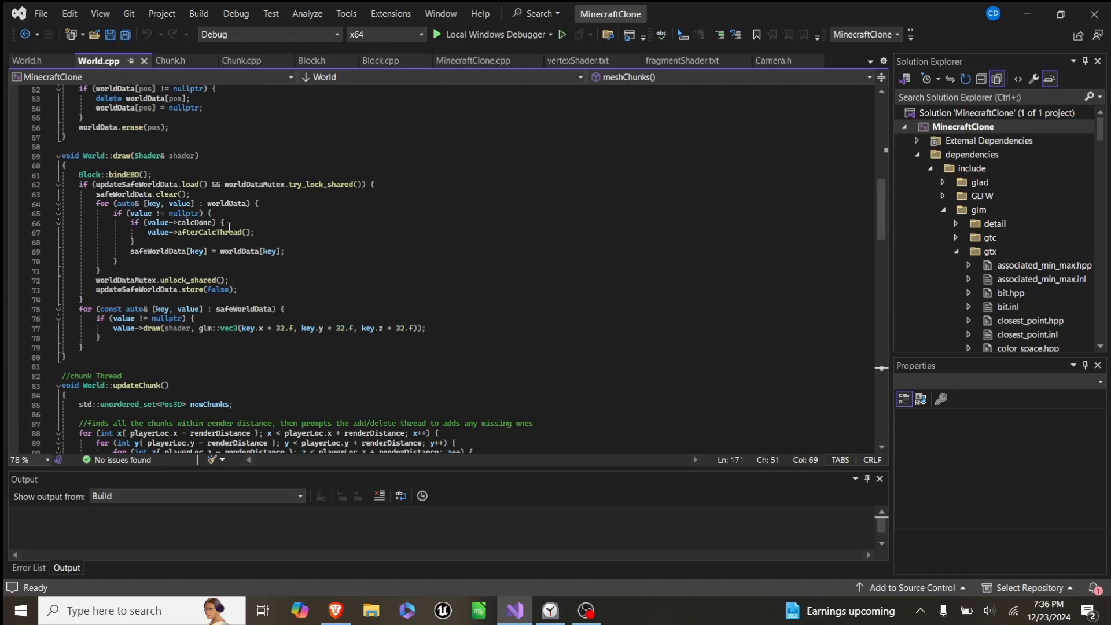
scroll("down", 3)
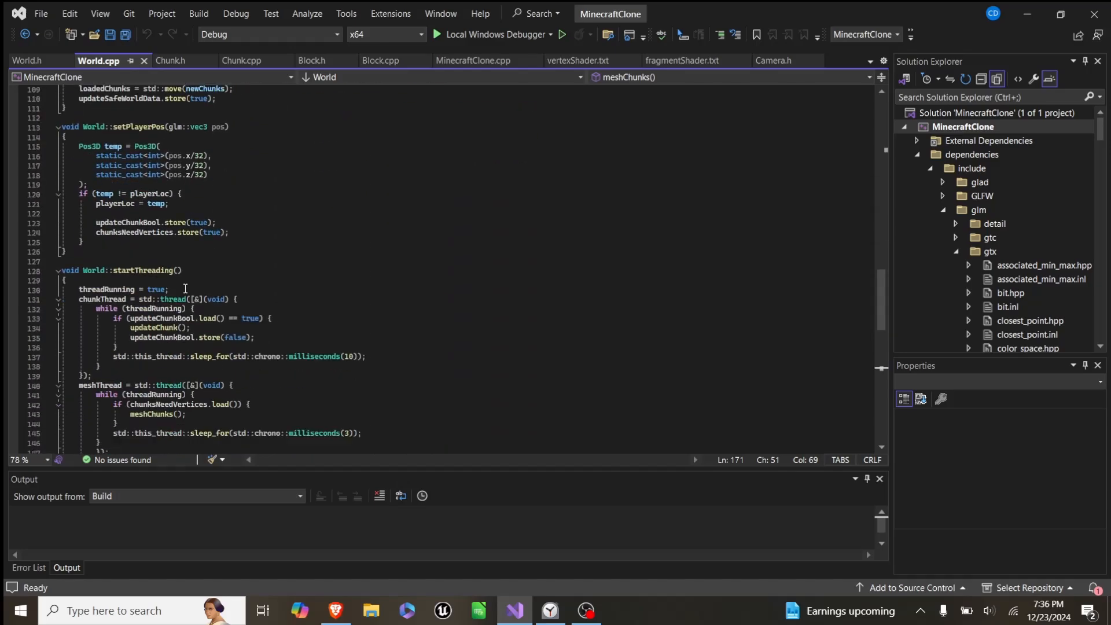
scroll("up", 3)
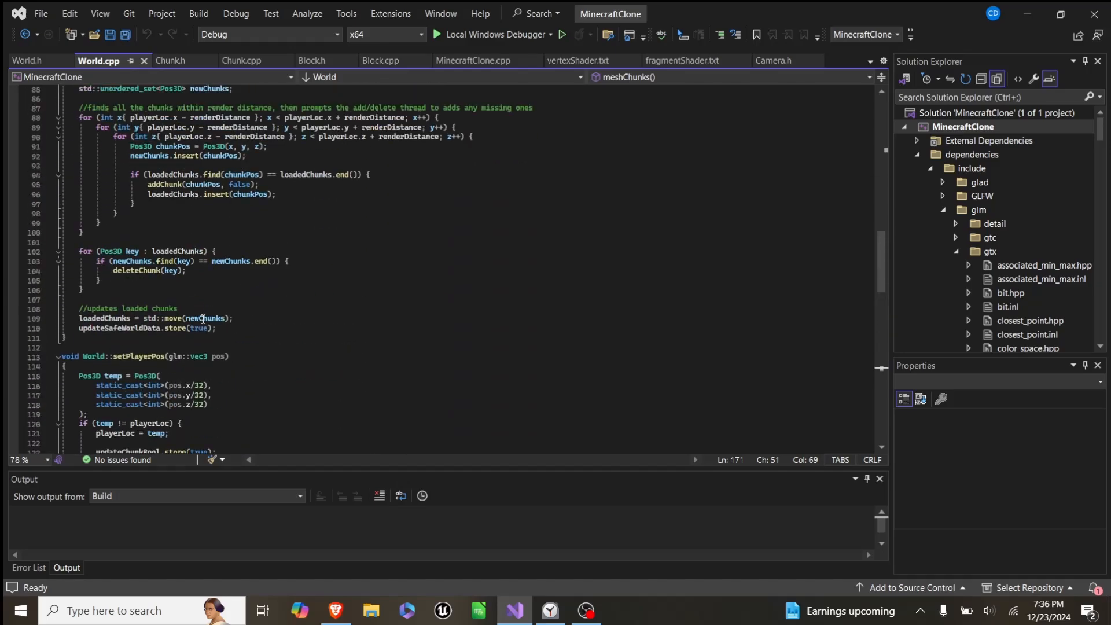
double_click(120, 328)
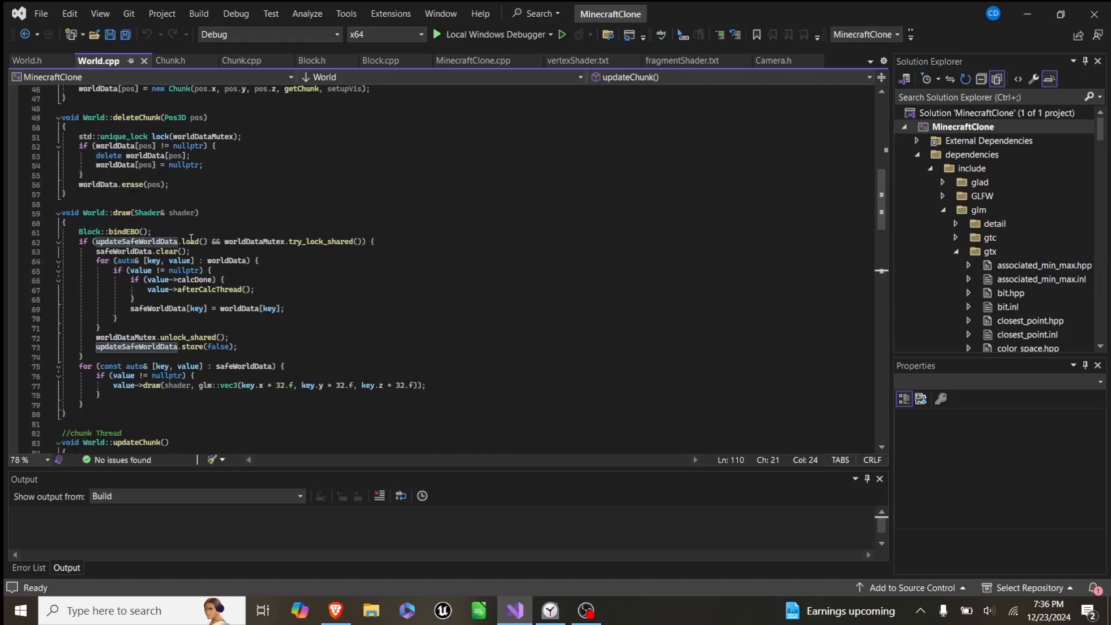
mouse_move(191, 241)
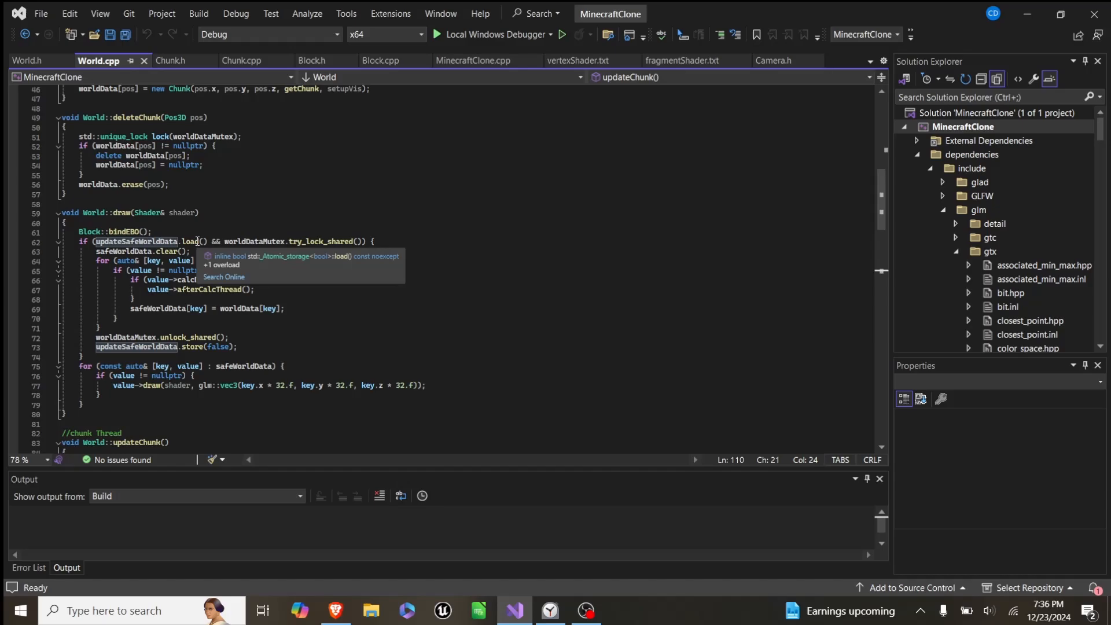
mouse_move(237, 240)
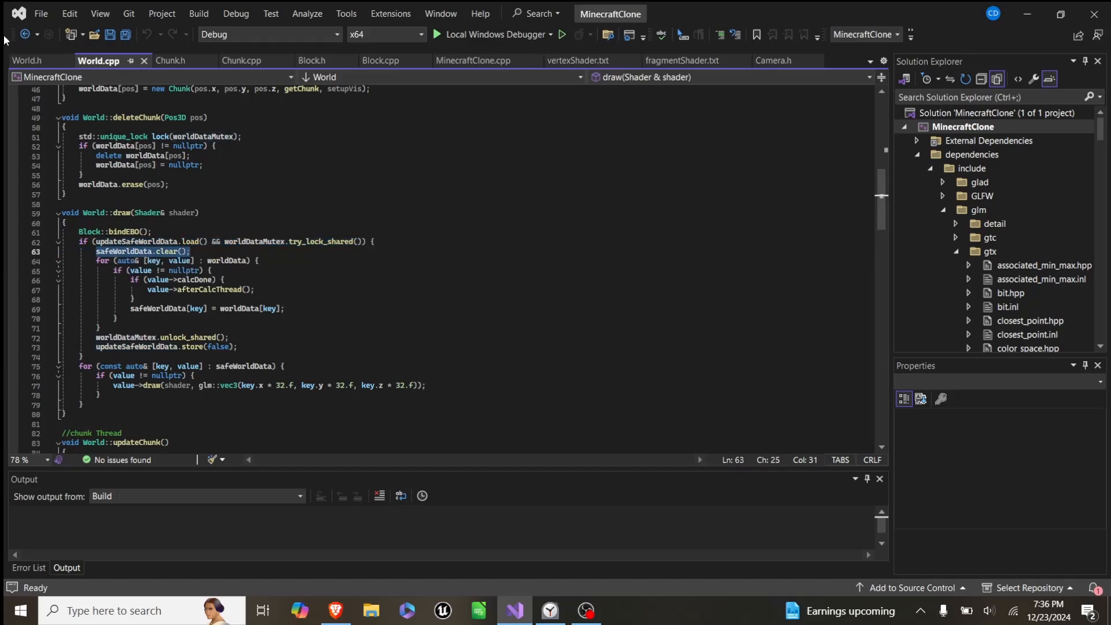
- Show World.h's atomic flags updateSafeWorldData, updateChunkBool and chunksNeedVertices
left_click(27, 61)
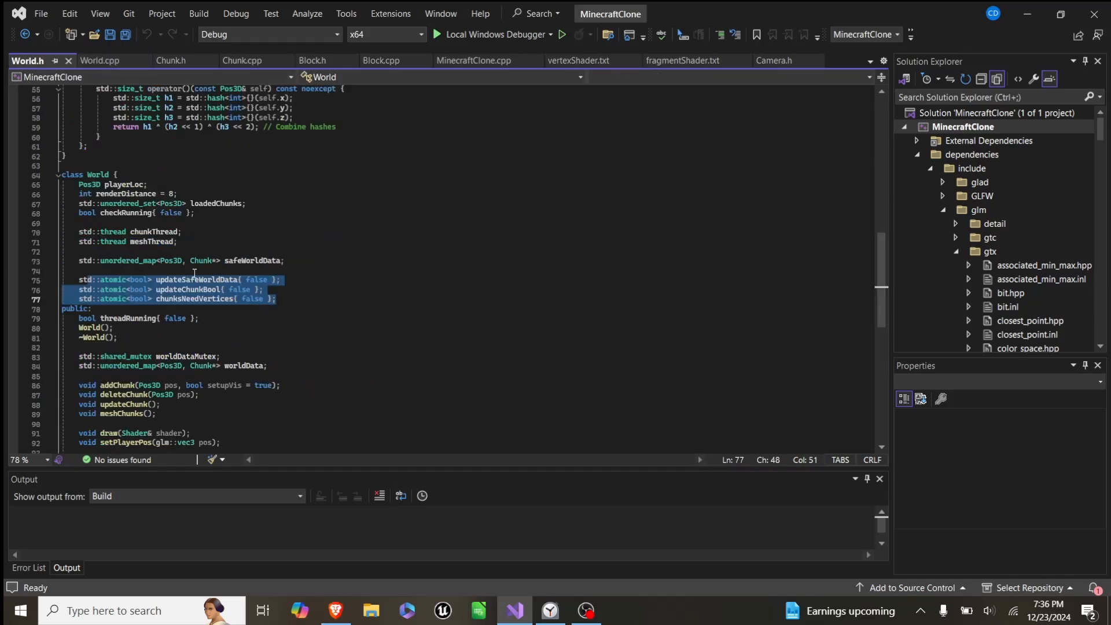
mouse_move(164, 204)
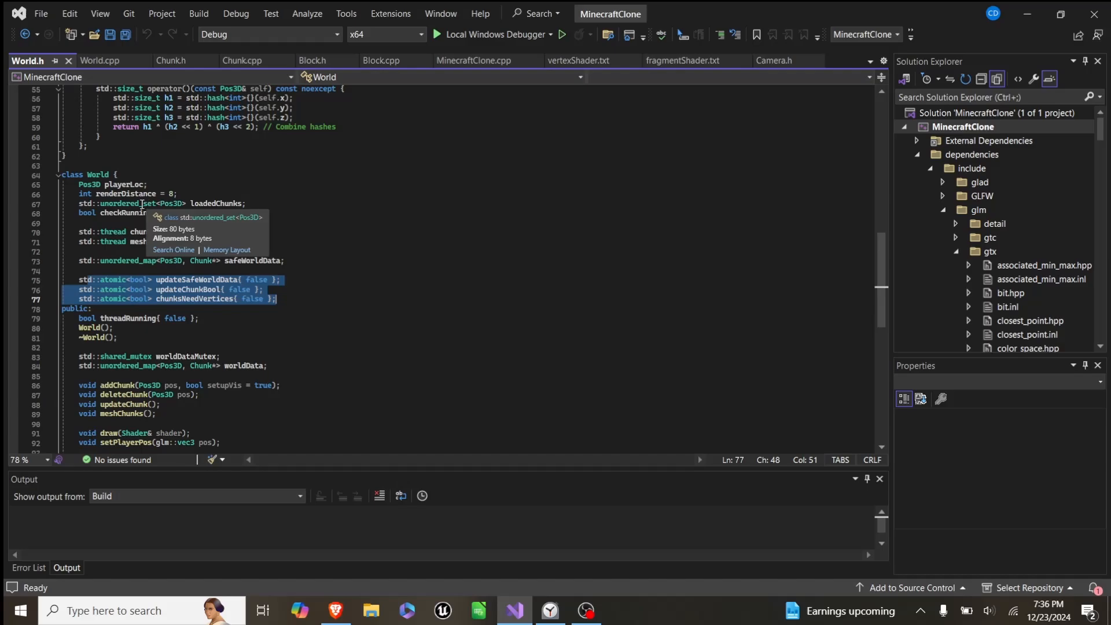
- Highlight the safeWorldData and worldData map declarations, then return to World::draw
double_click(252, 261)
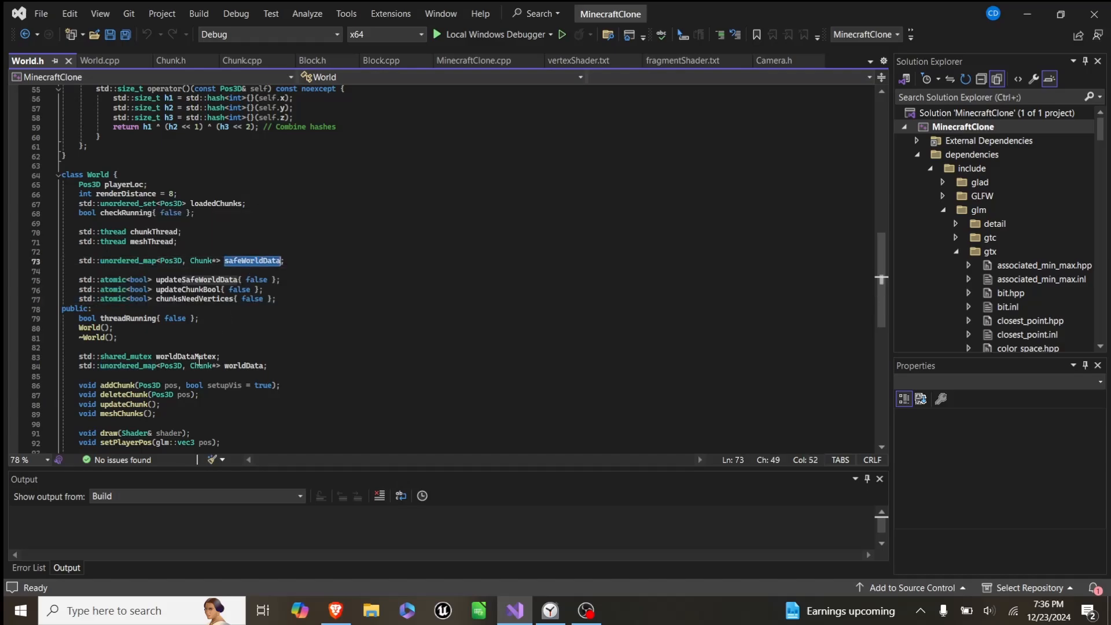
double_click(243, 366)
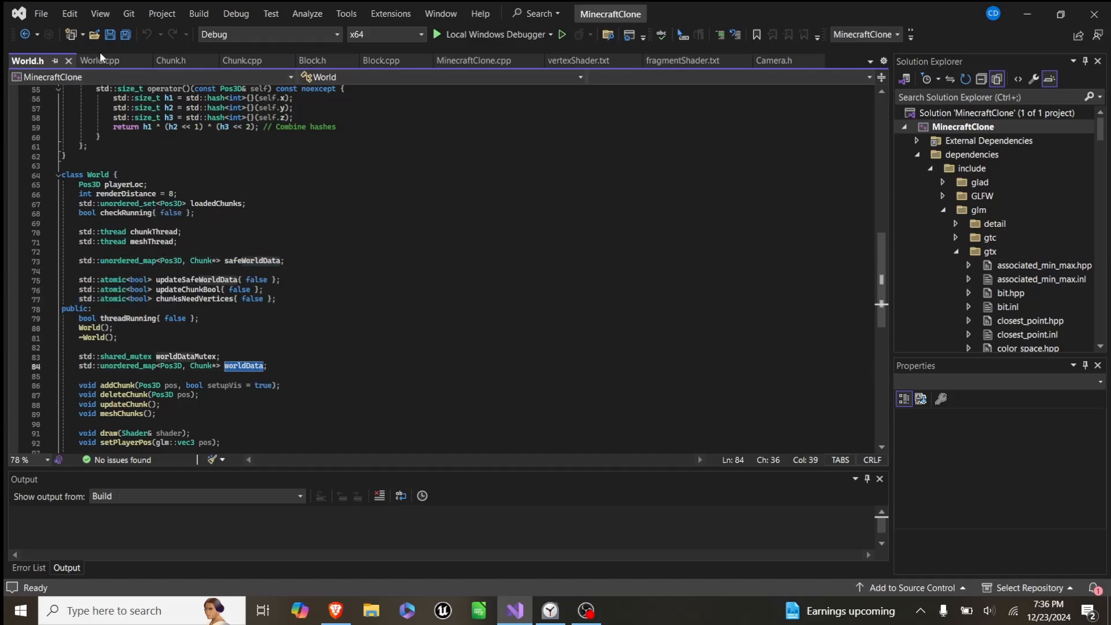
left_click(99, 60)
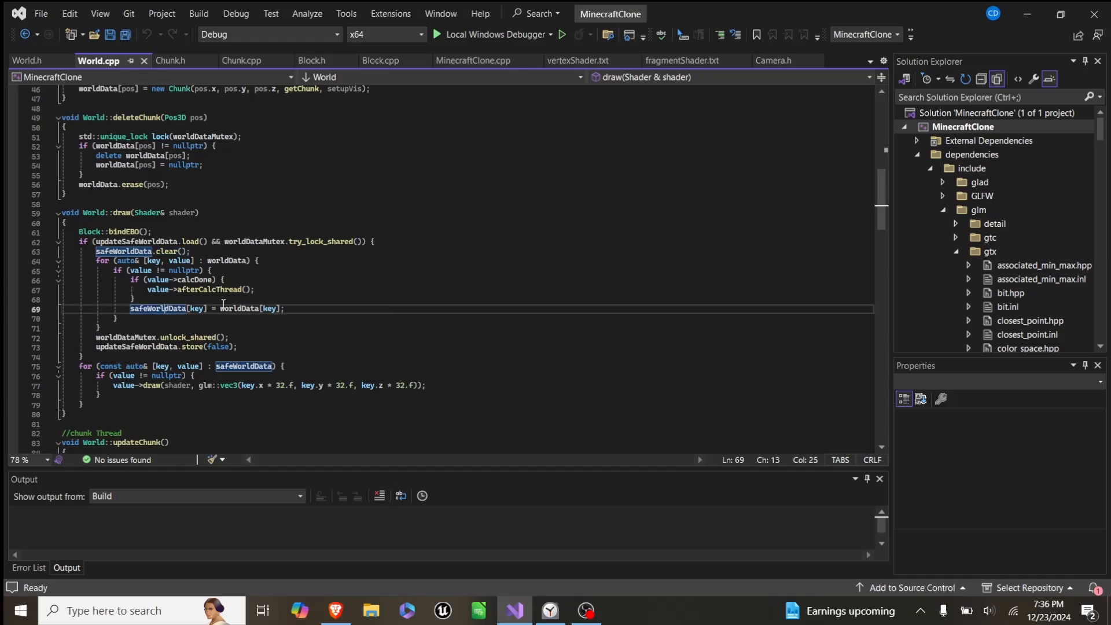
double_click(160, 307)
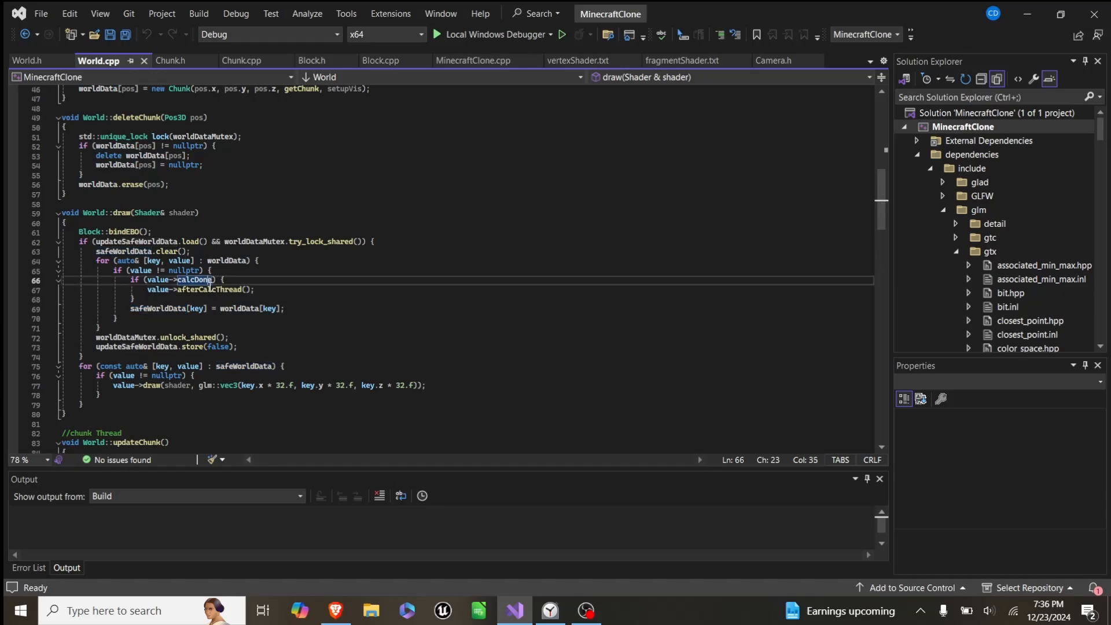
double_click(195, 279)
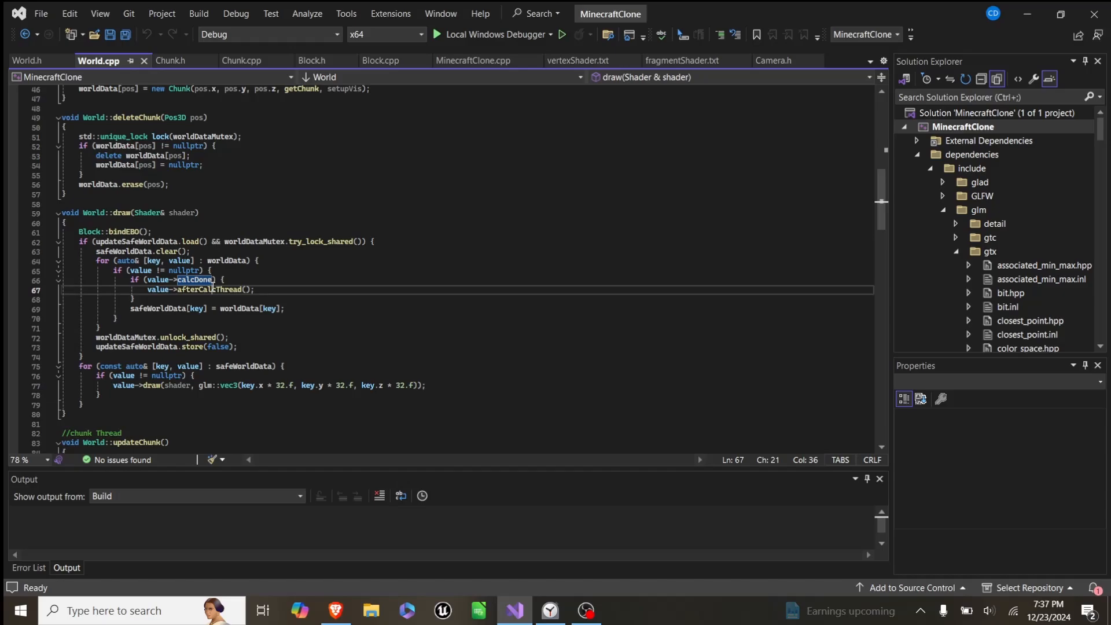
left_click(161, 308)
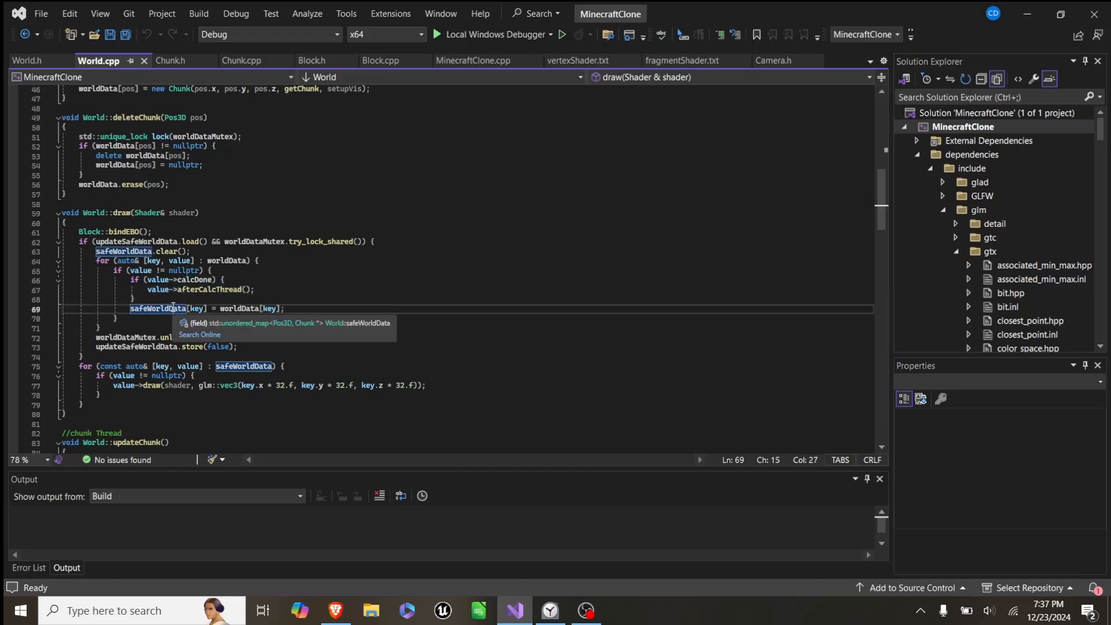
scroll("down", 3)
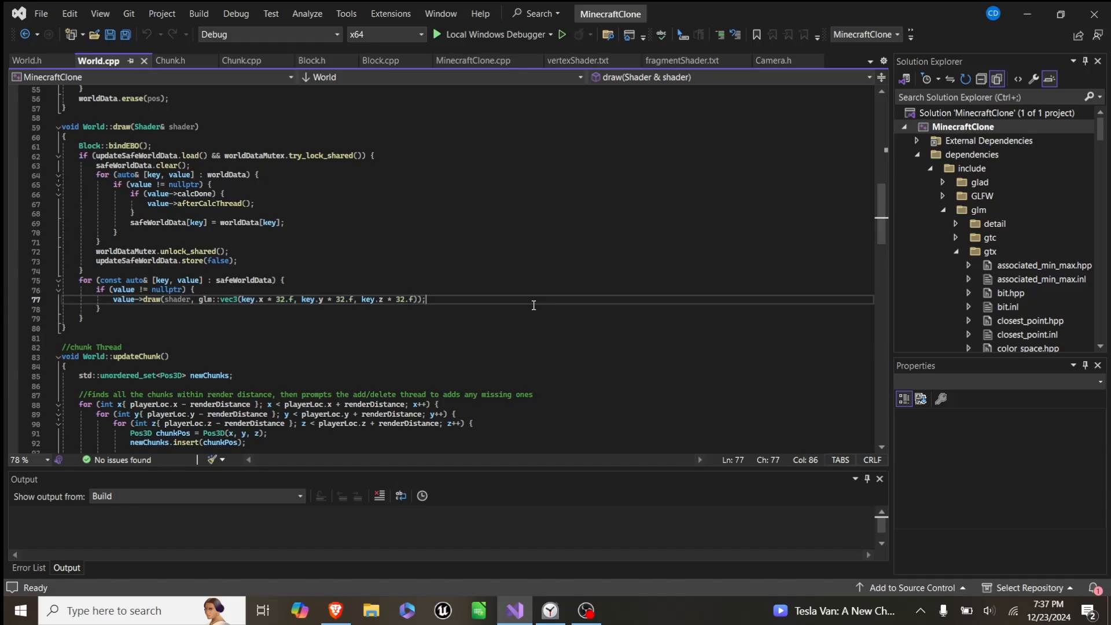
mouse_move(505, 158)
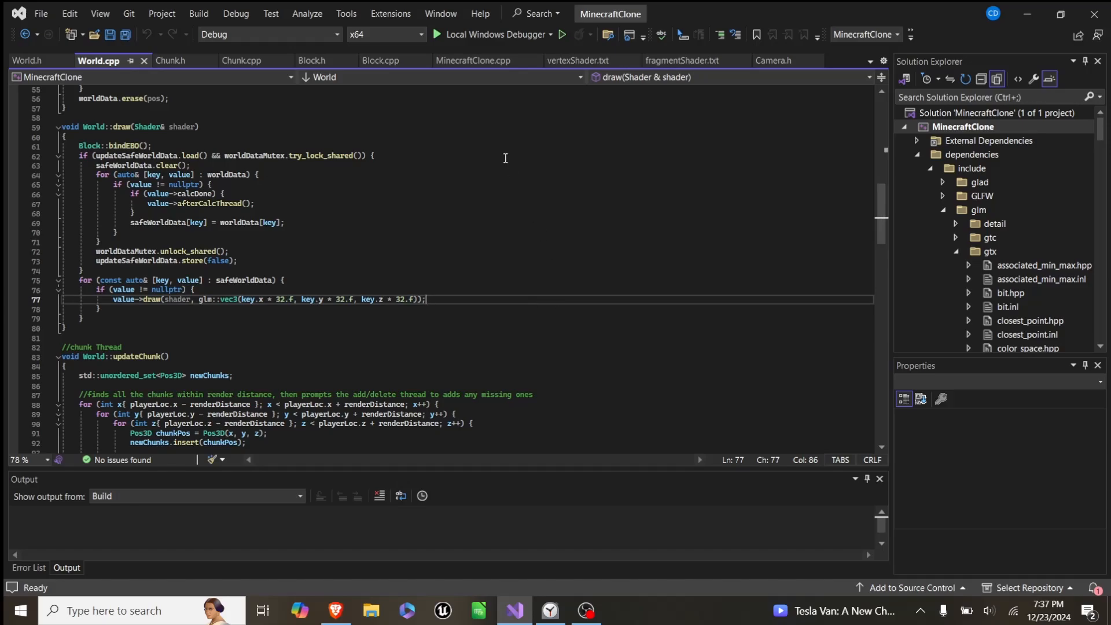